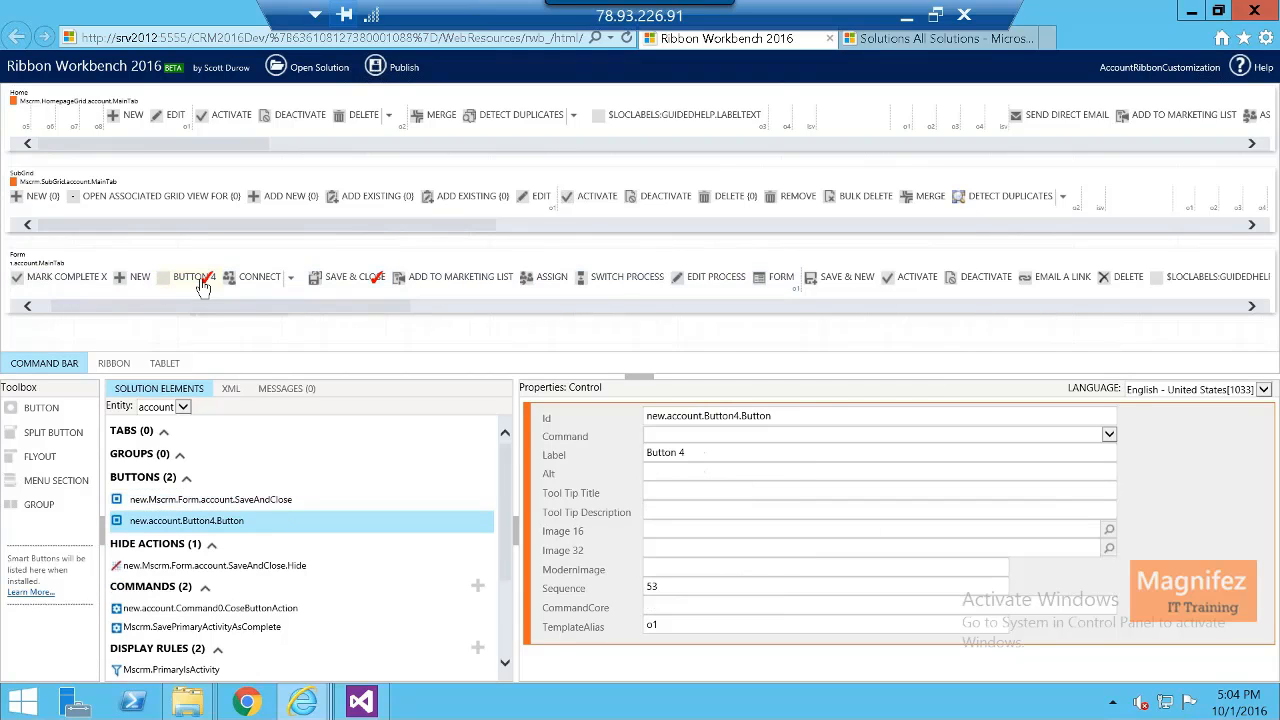
Give the new account button the id MailButton and the label Send Mail.
{"action": "left_click", "coordinate": [190, 276]}
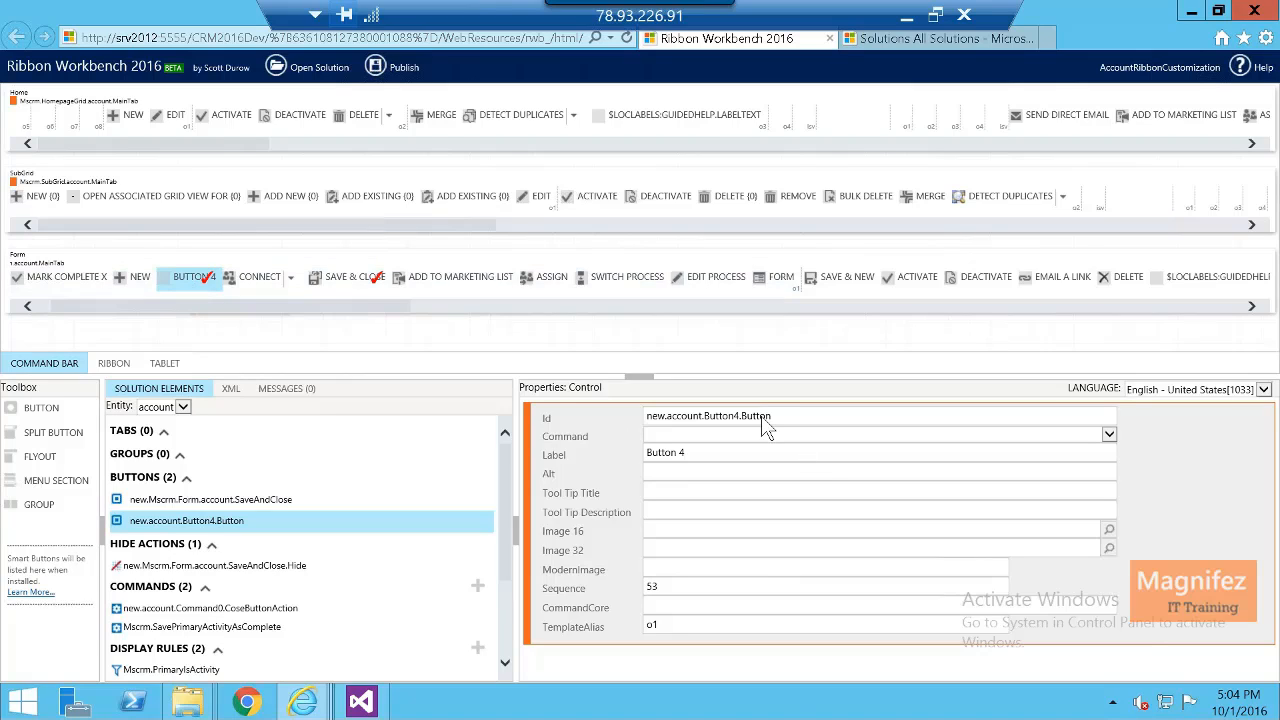
{"action": "double_click", "coordinate": [756, 414]}
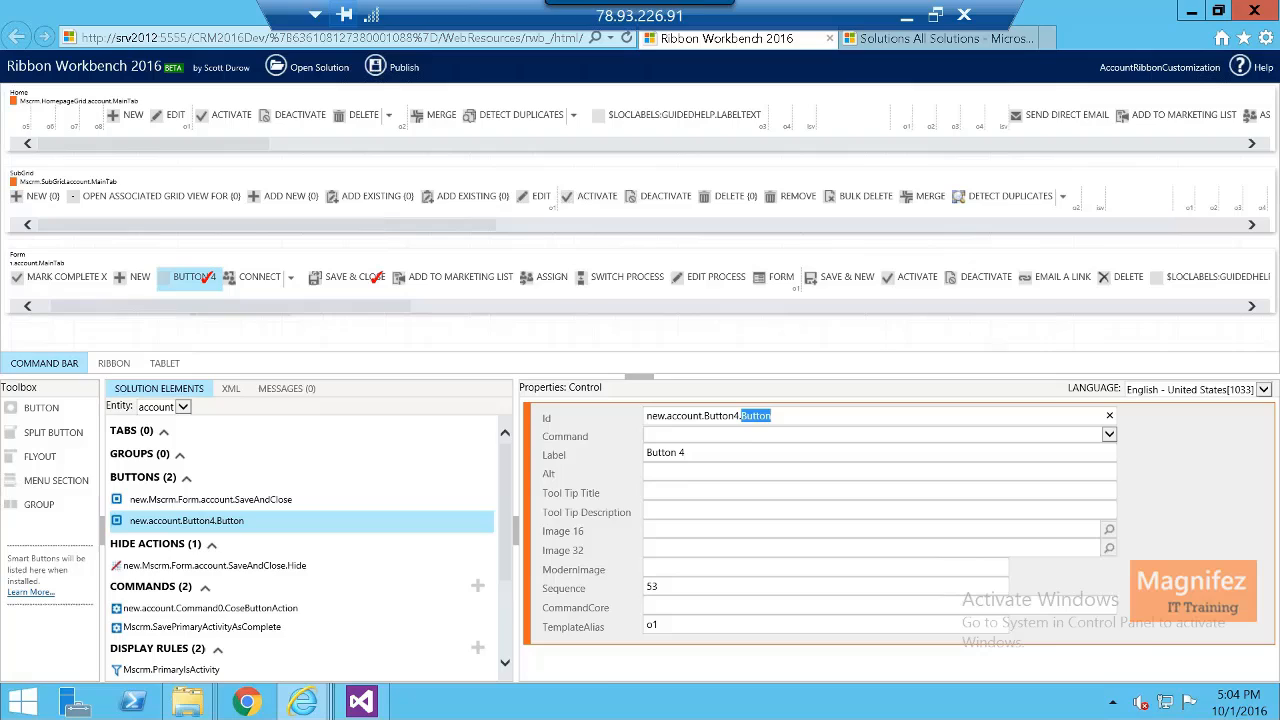
{"action": "type", "text": "Mail"}
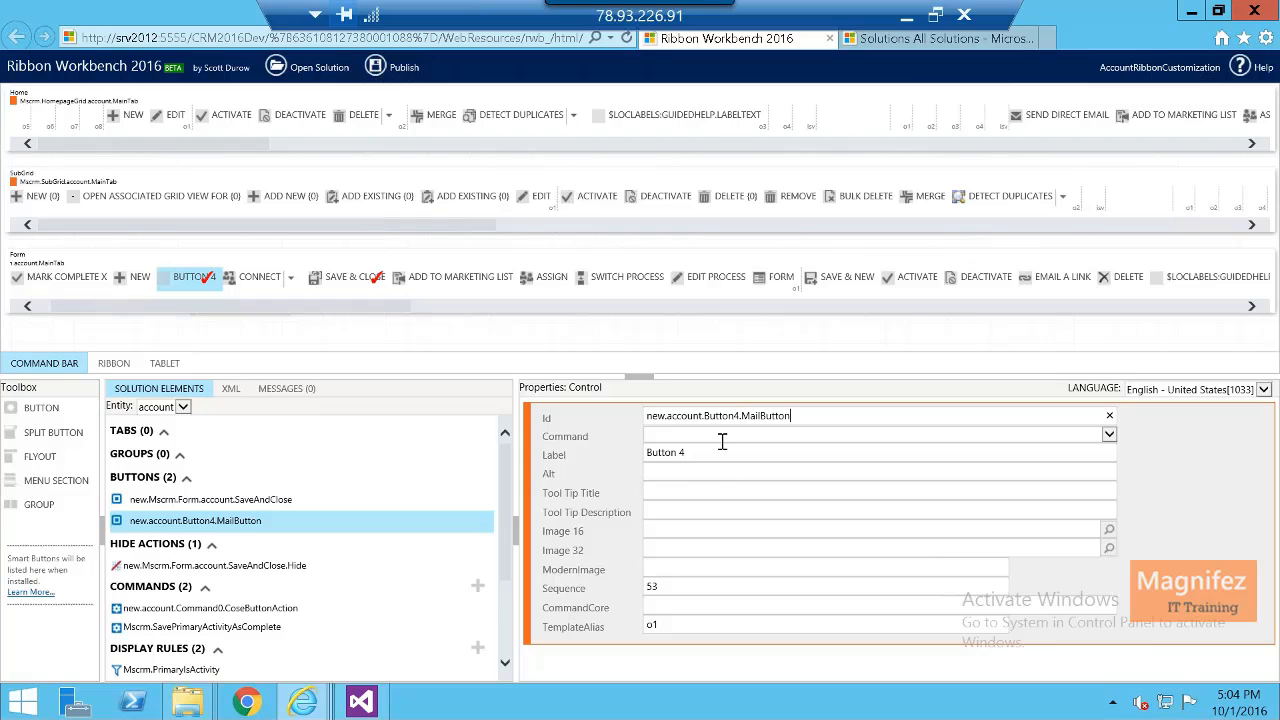
{"action": "left_click", "coordinate": [1108, 432]}
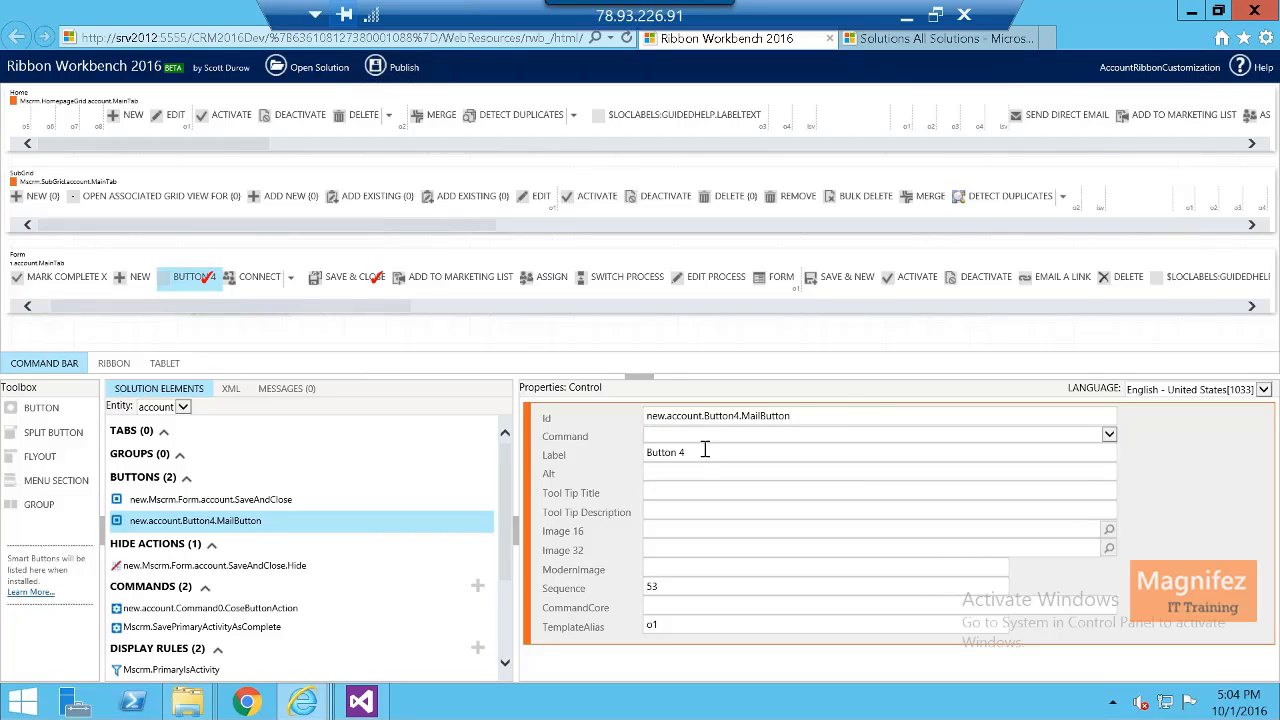
{"action": "type", "text": "Mail"}
{"action": "type", "text": "new"}
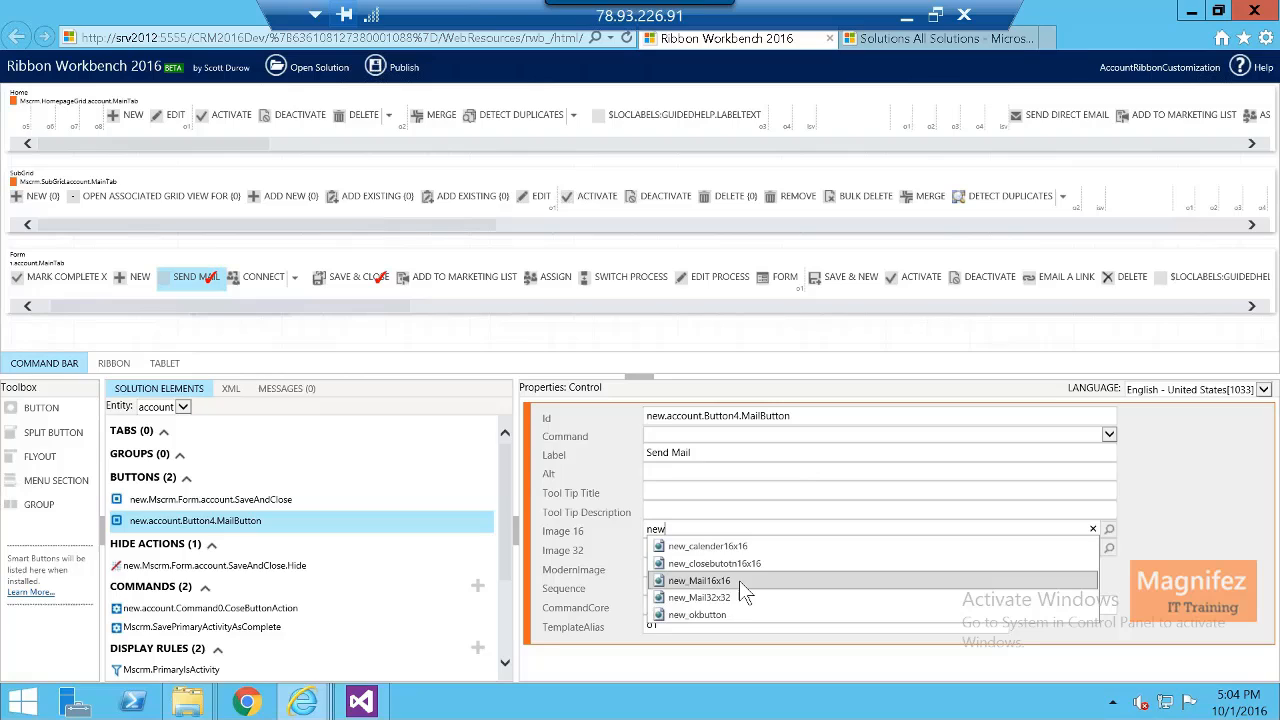
Set the button's icons to new_Mail16x16 for Image 16 and new_Mail32x32 for Image 32.
{"action": "left_click", "coordinate": [698, 580]}
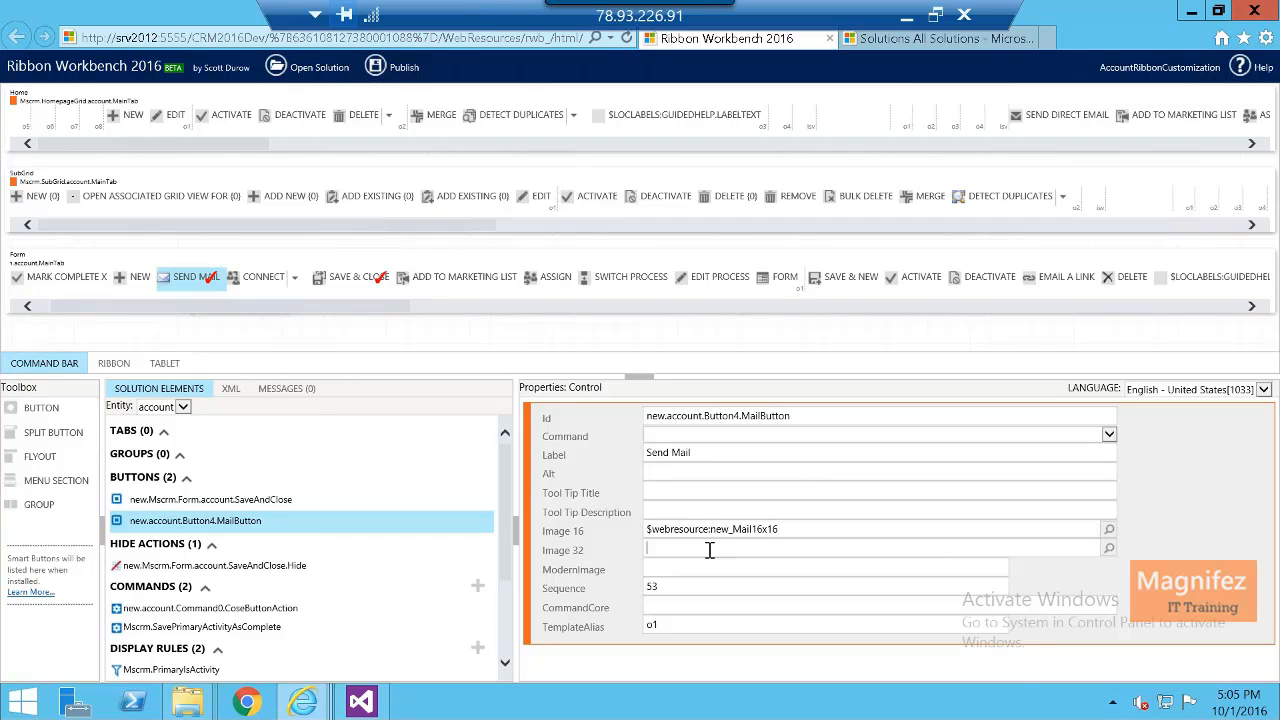
{"action": "type", "text": "new"}
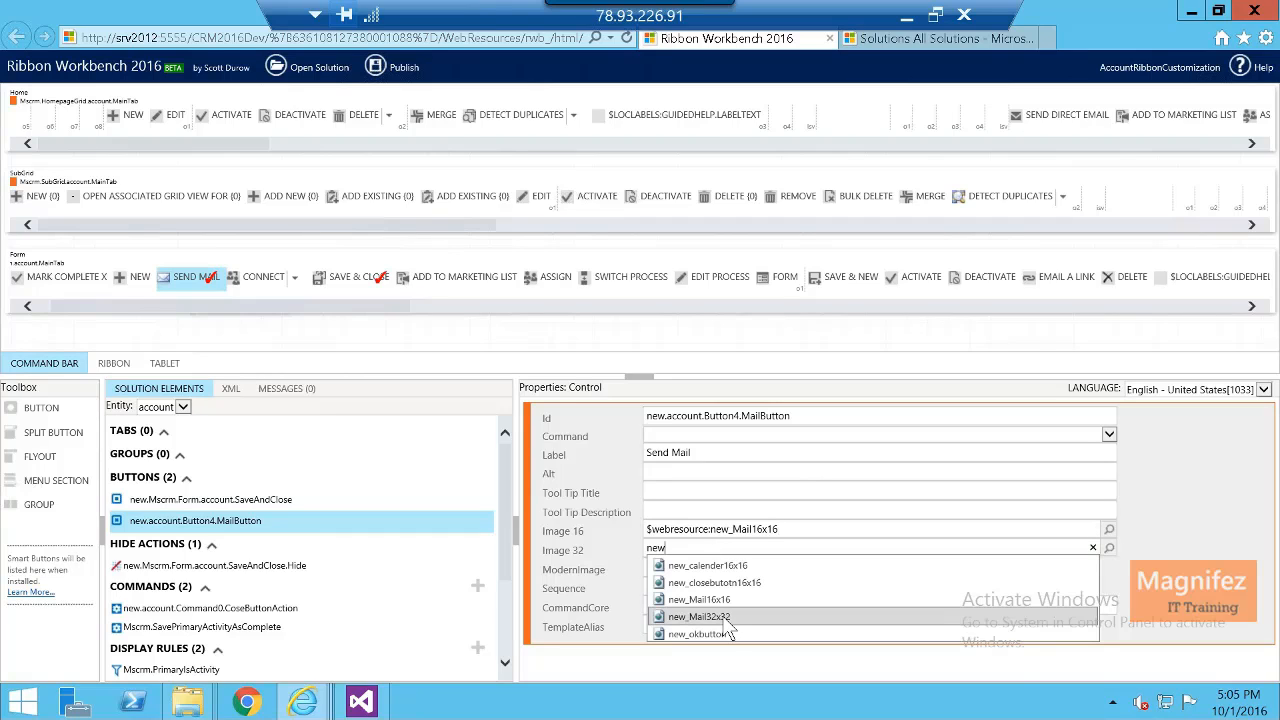
{"action": "left_click", "coordinate": [700, 616]}
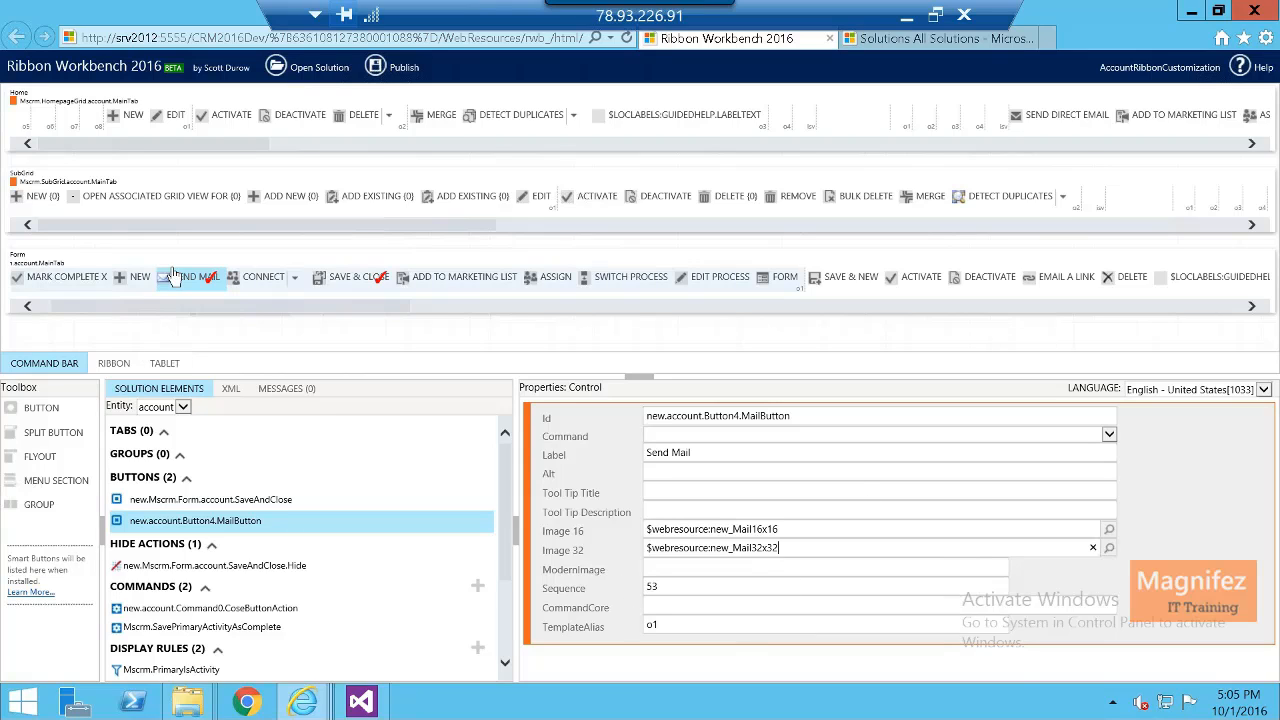
{"action": "left_click", "coordinate": [188, 276]}
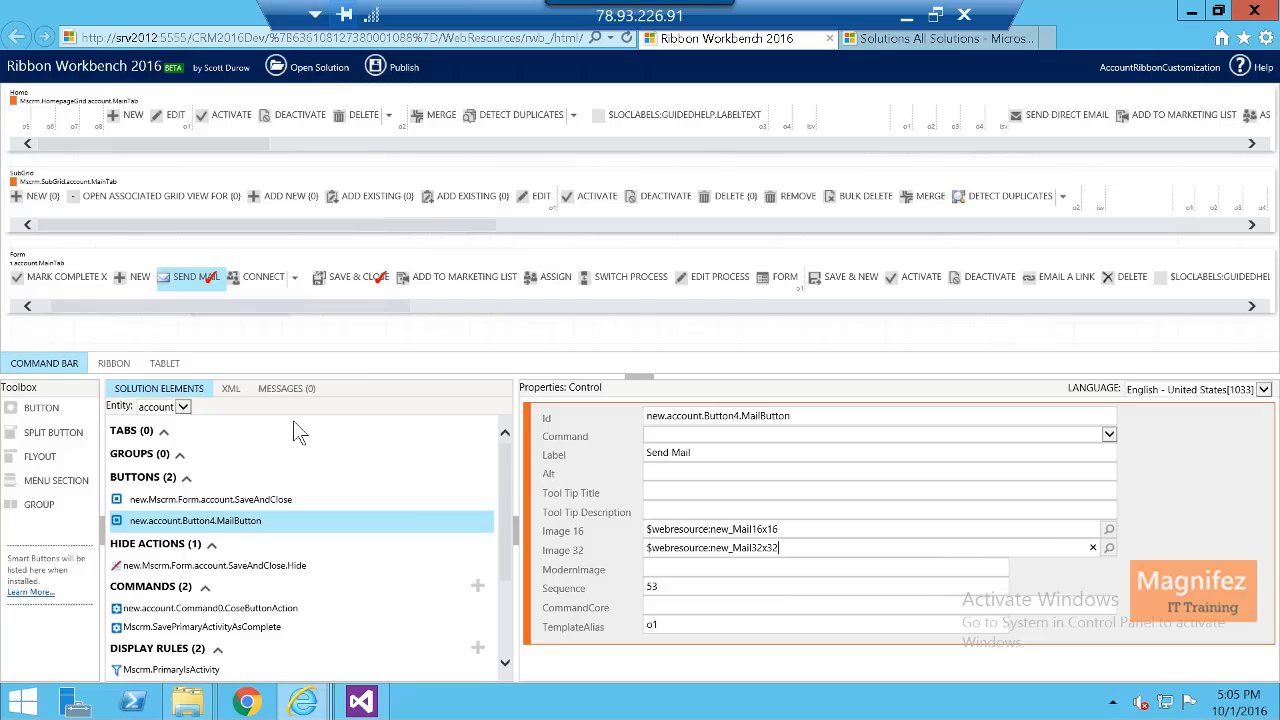
{"action": "mouse_move", "coordinate": [332, 576]}
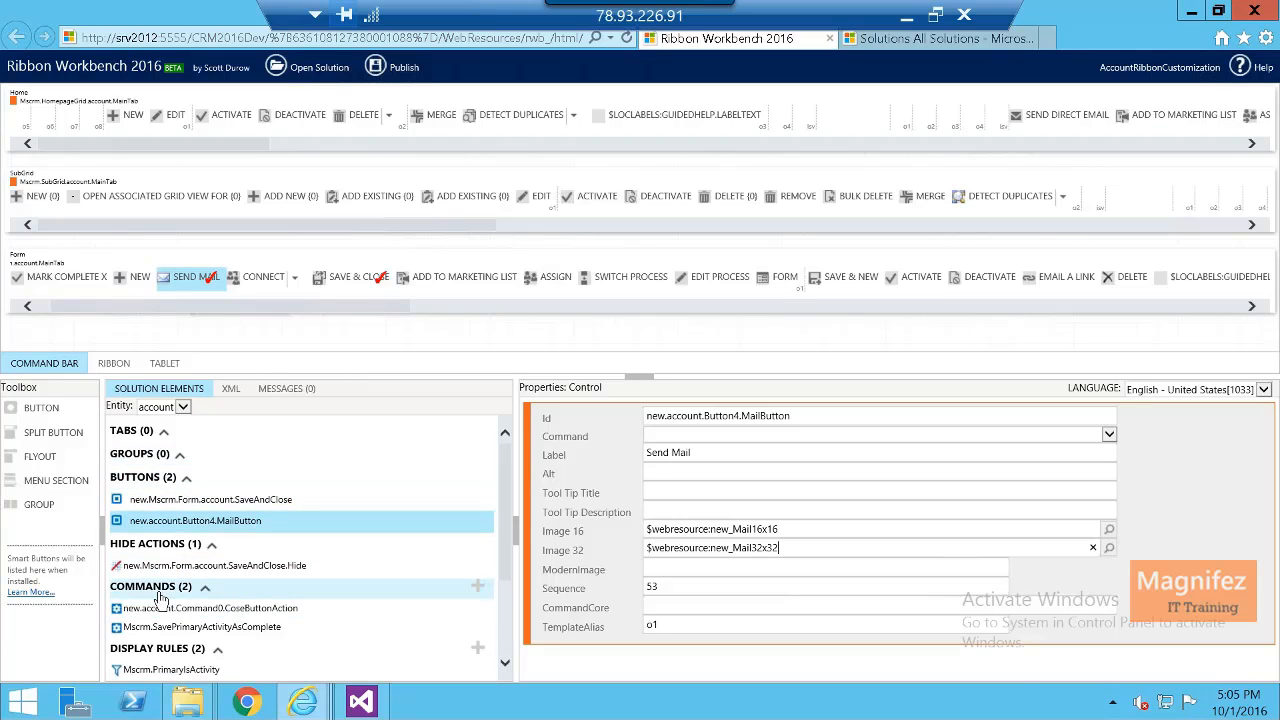
Add a new account command with the id new.account.Command3.SendEmailCommand.
{"action": "left_click", "coordinate": [208, 608]}
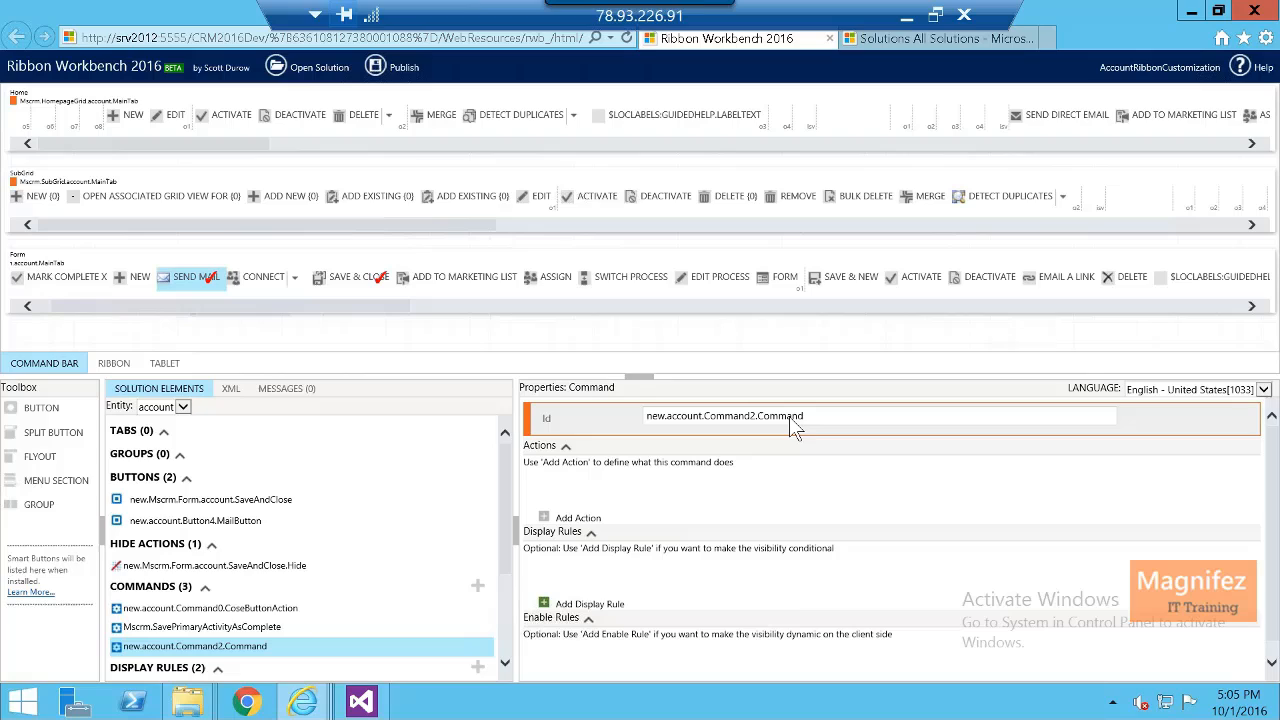
{"action": "left_click", "coordinate": [790, 416]}
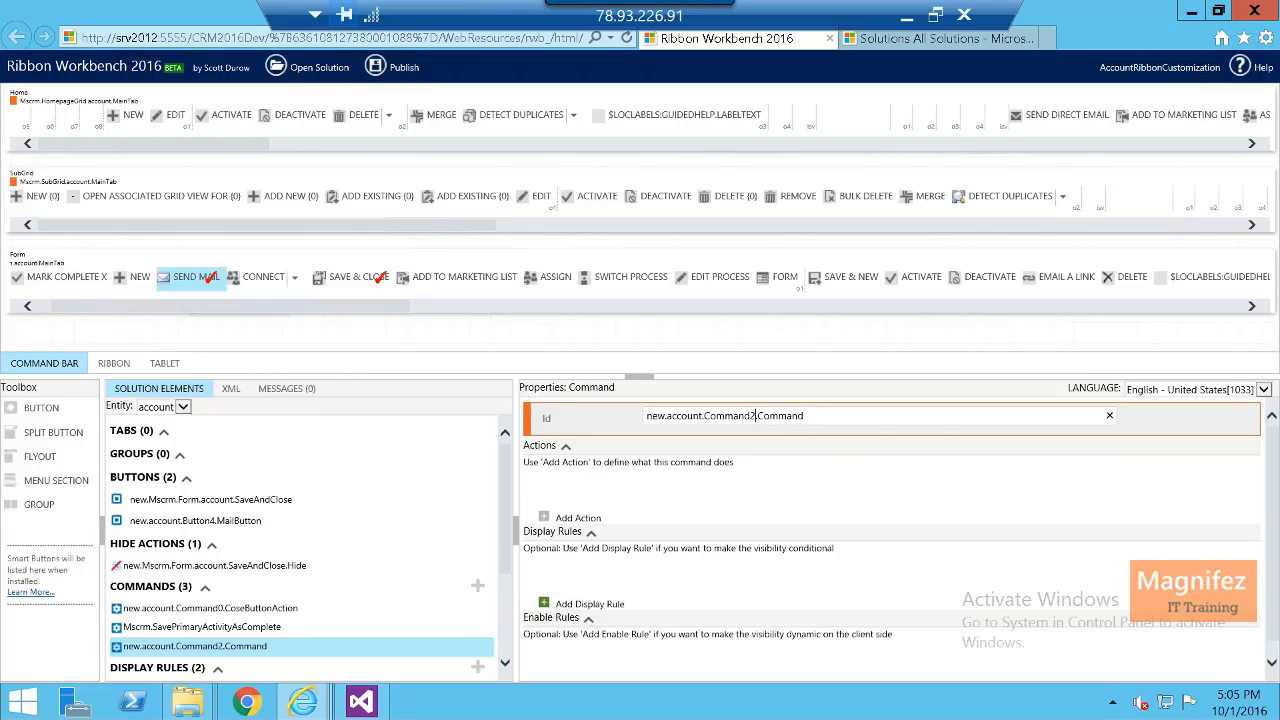
{"action": "type", "text": ".Sne"}
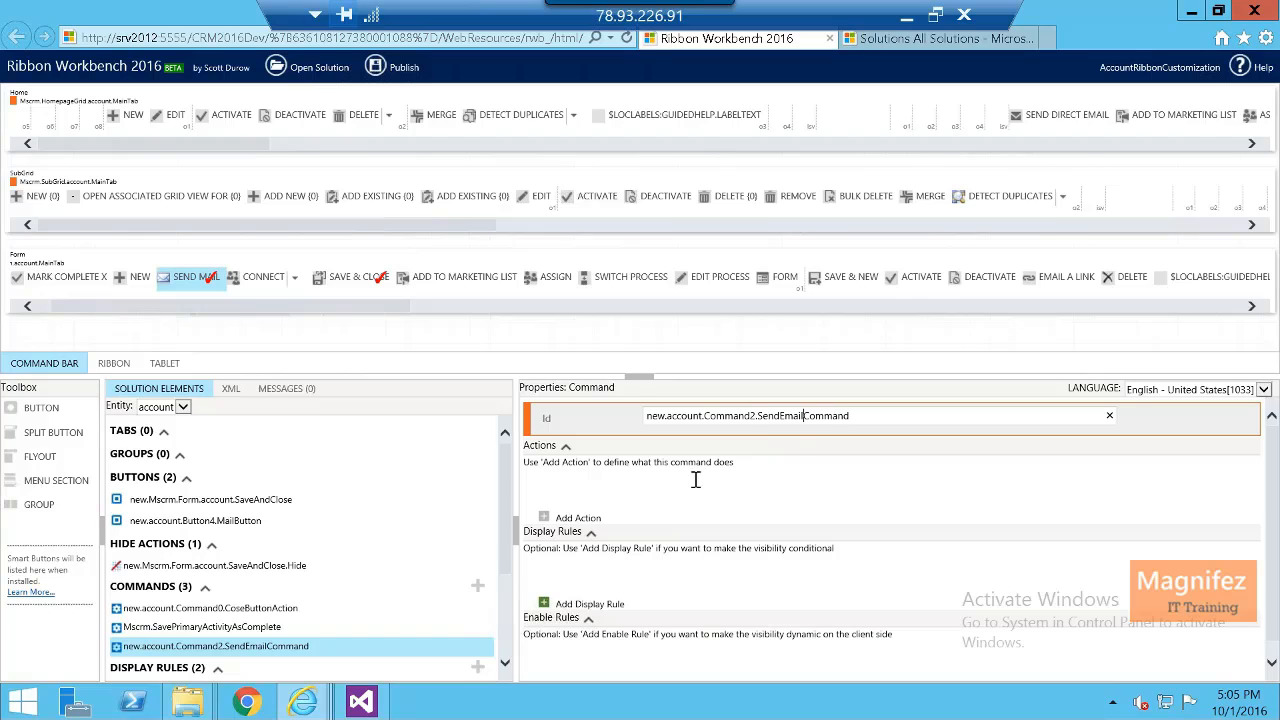
{"action": "mouse_move", "coordinate": [562, 456]}
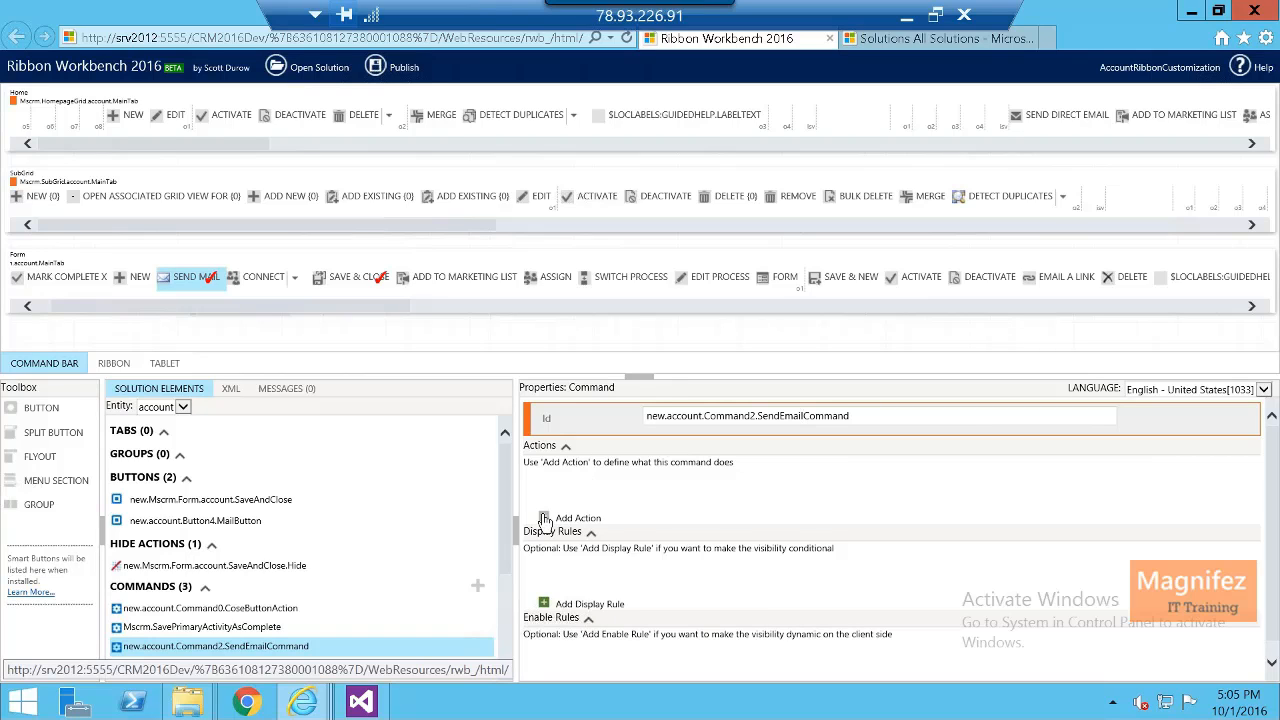
Attach a Url Action to the SendEmailCommand command.
{"action": "left_click", "coordinate": [570, 518]}
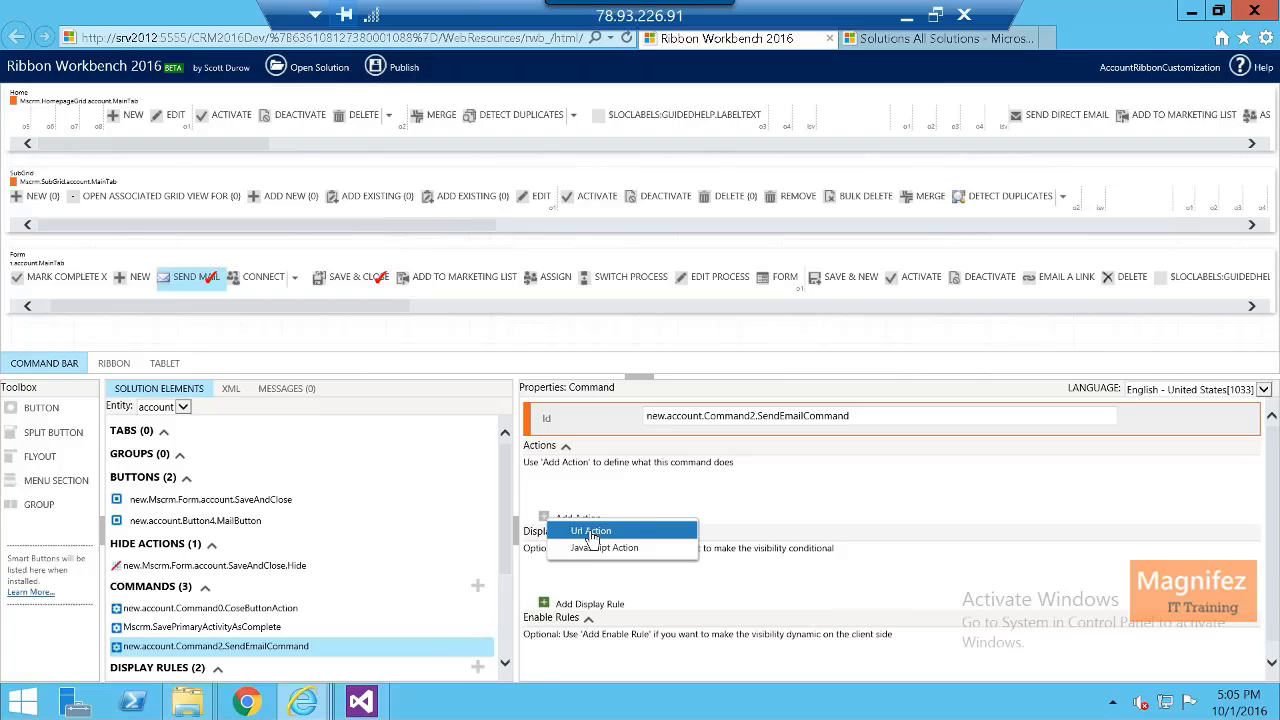
{"action": "left_click", "coordinate": [592, 530]}
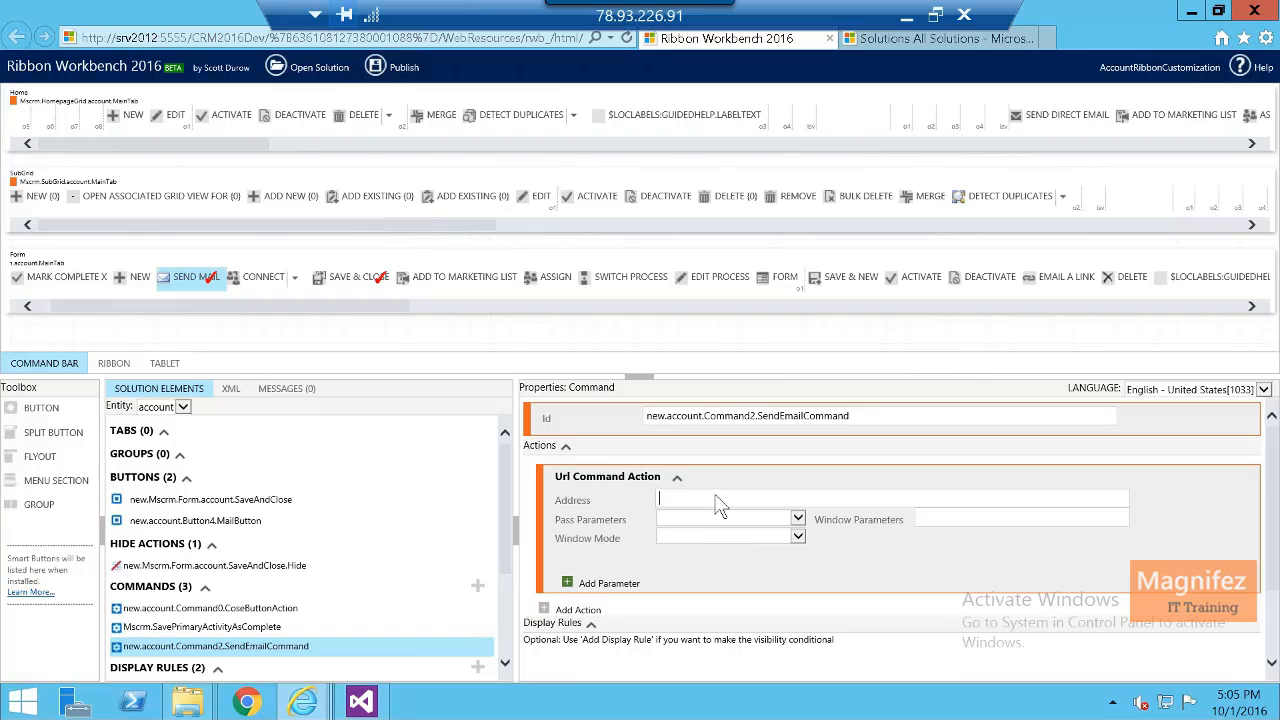
{"action": "mouse_move", "coordinate": [650, 520]}
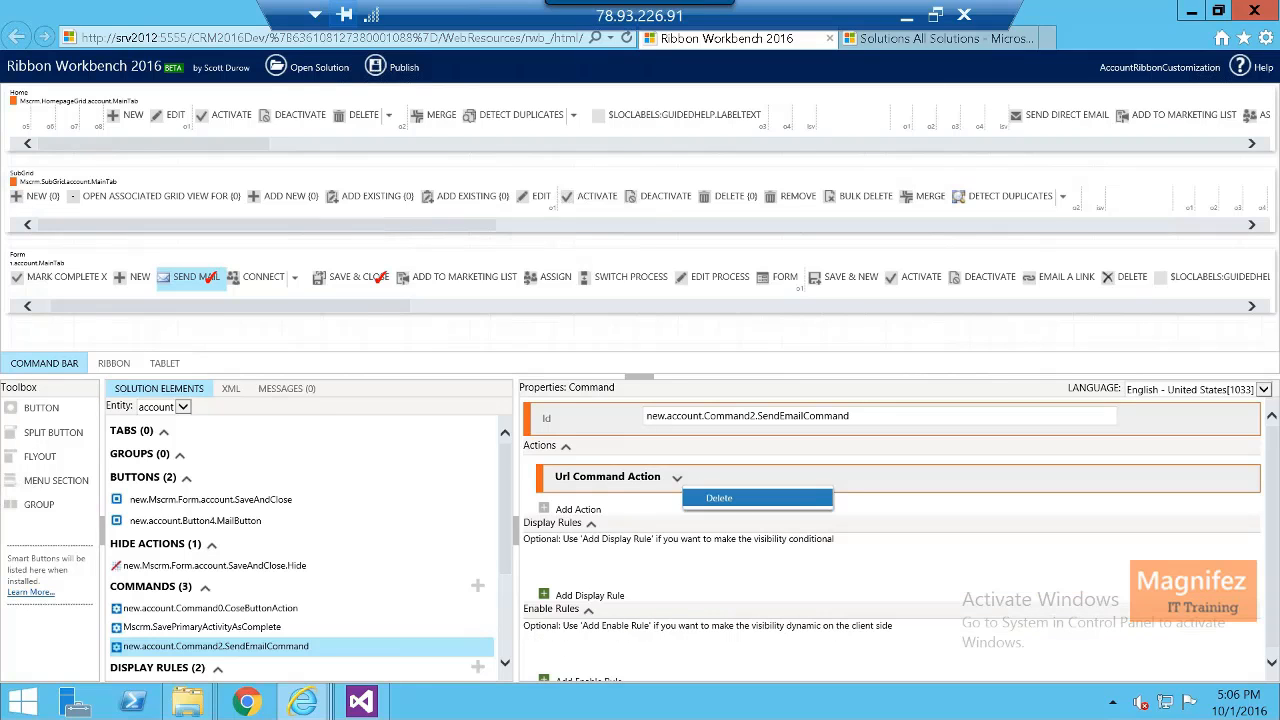
Replace the URL action with a Custom JavaScript action using the new_checkPhoneNumberAndNotify library.
{"action": "left_click", "coordinate": [718, 498]}
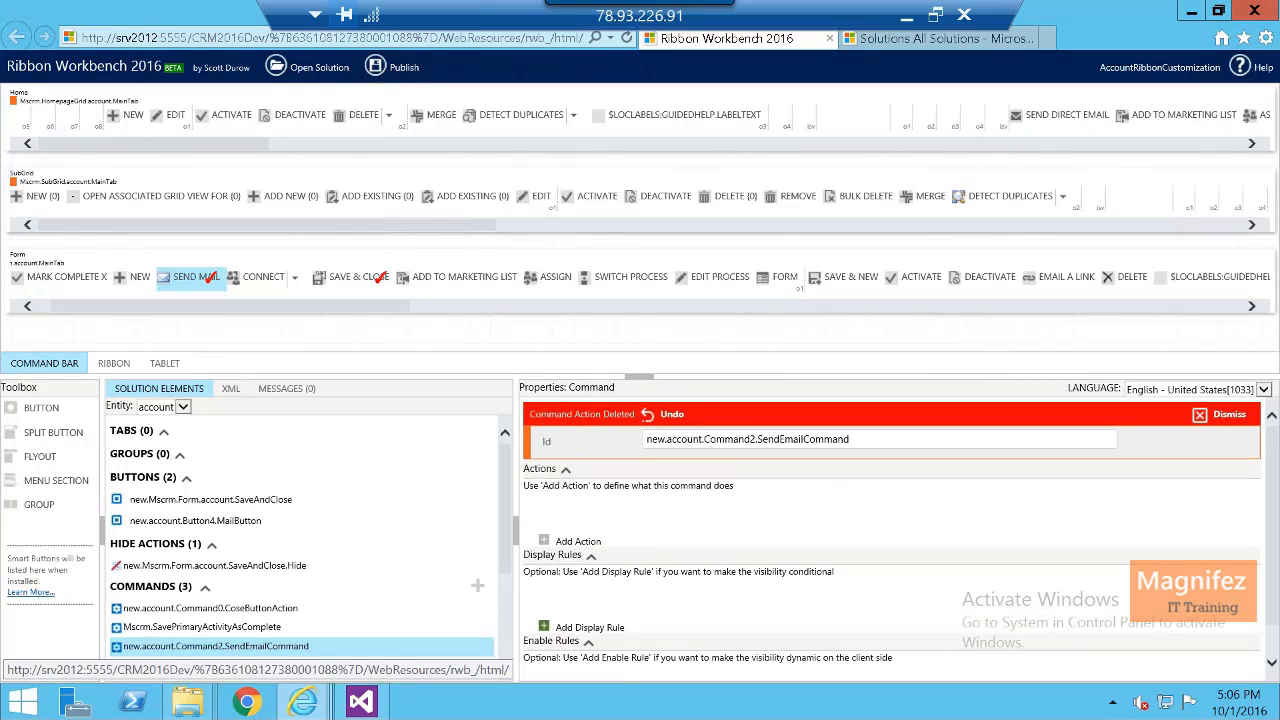
{"action": "left_click", "coordinate": [576, 540]}
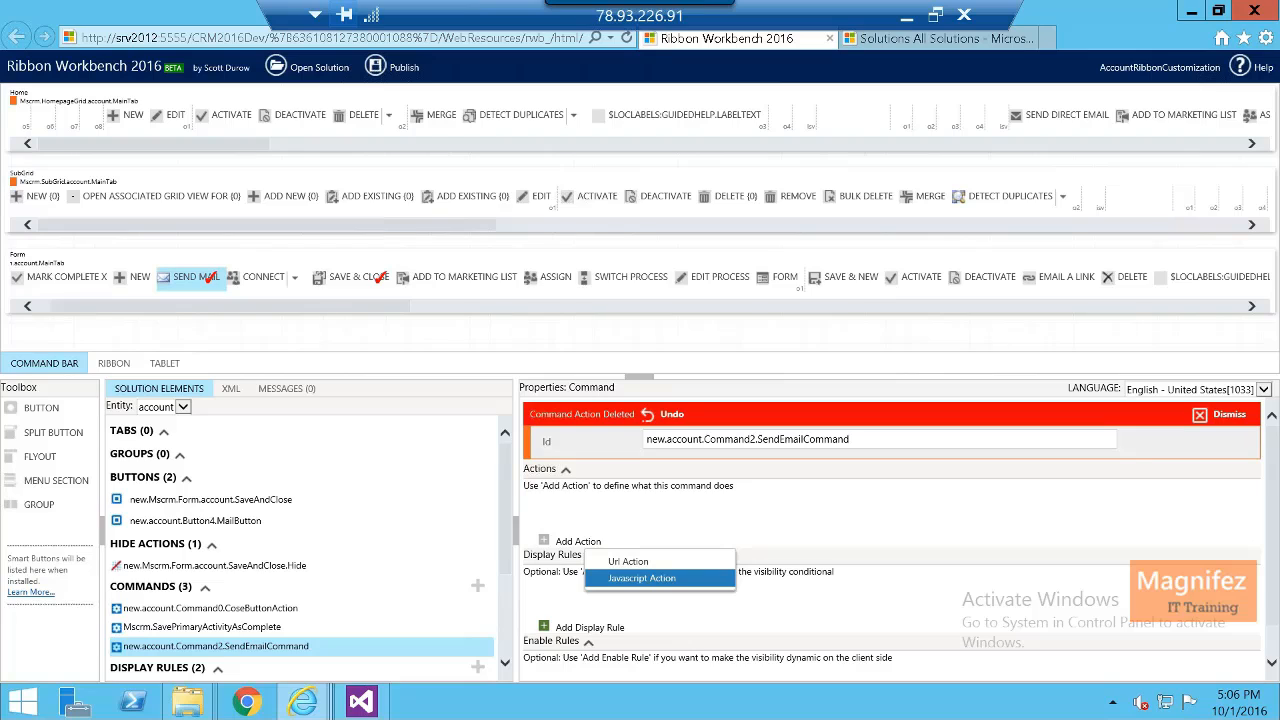
{"action": "left_click", "coordinate": [640, 578]}
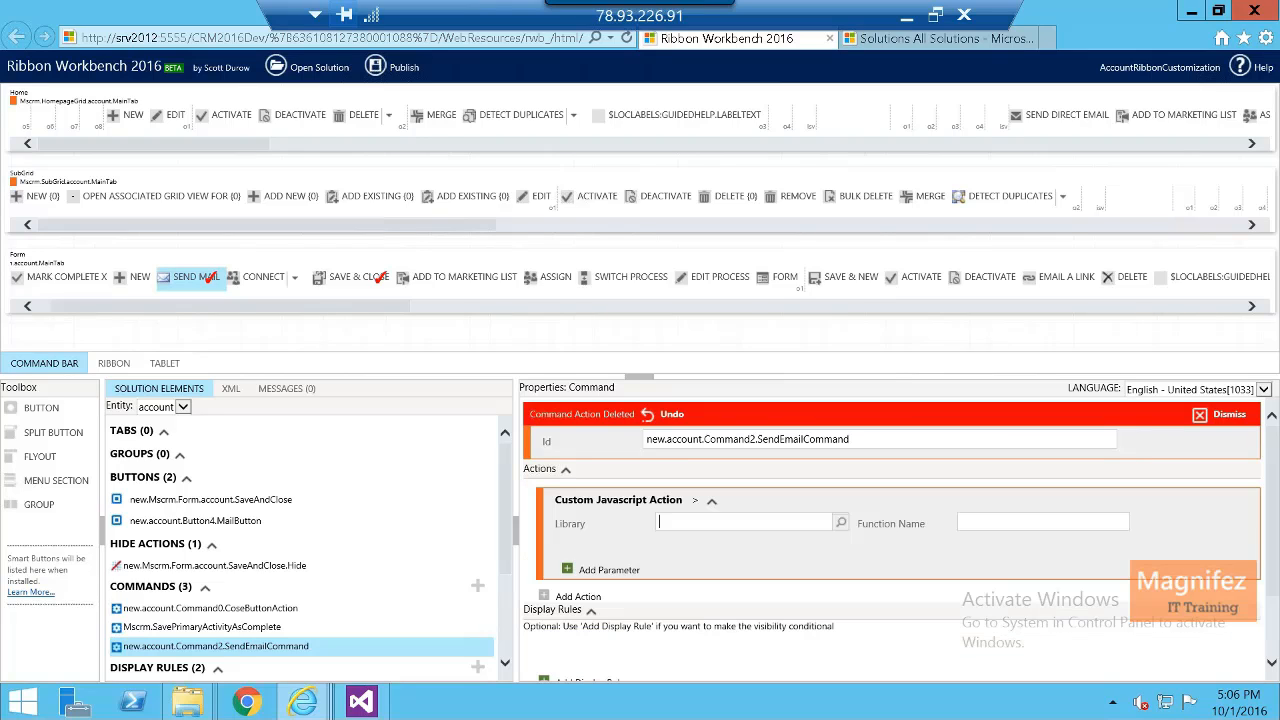
{"action": "type", "text": "not"}
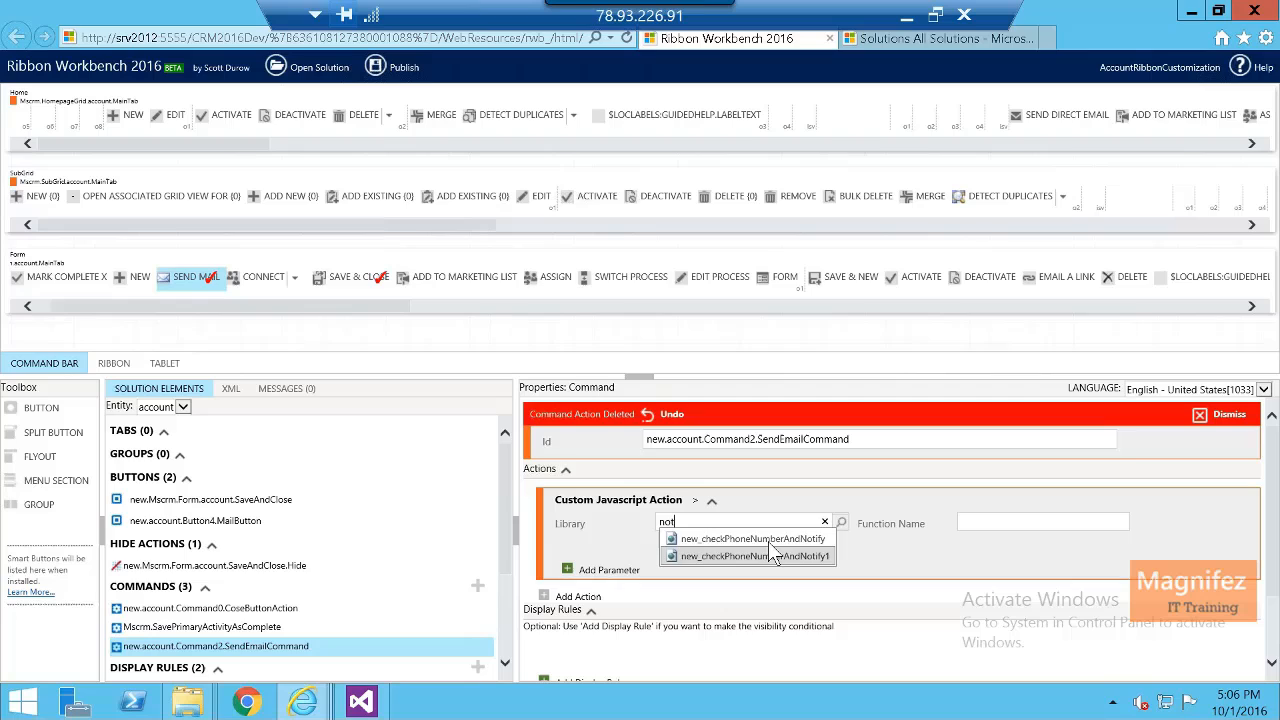
{"action": "left_click", "coordinate": [752, 538]}
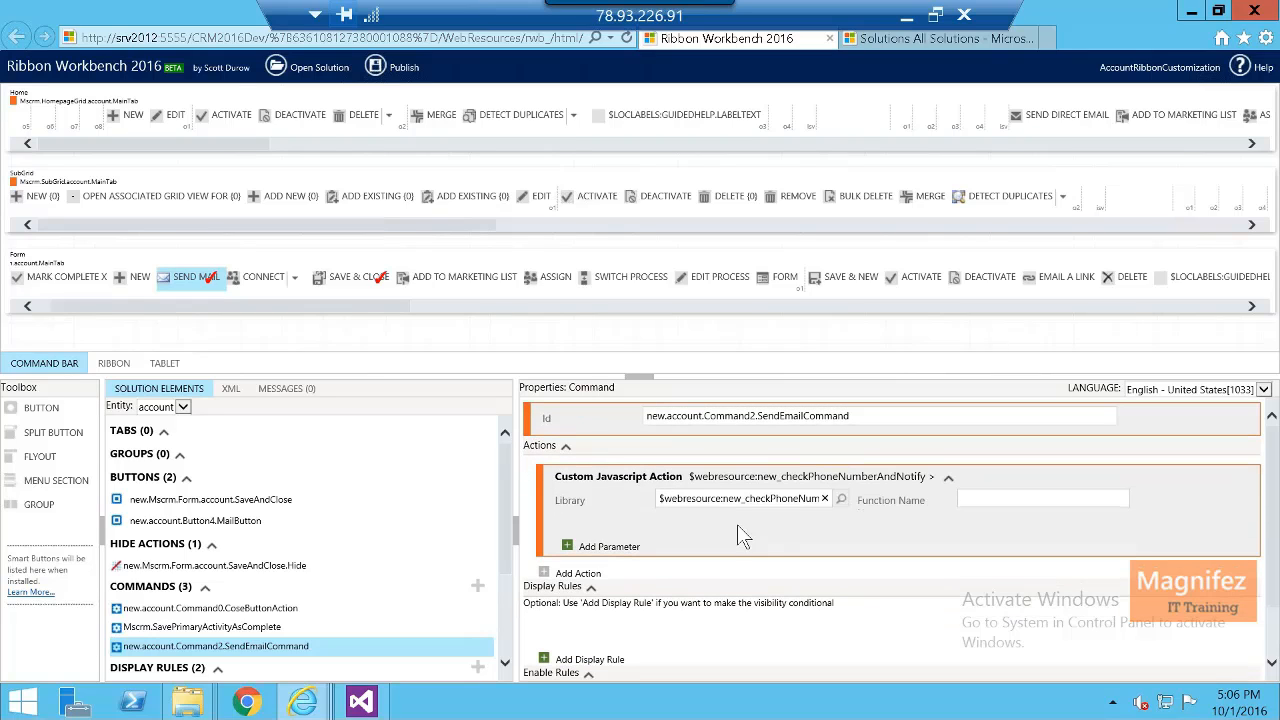
{"action": "mouse_move", "coordinate": [830, 330]}
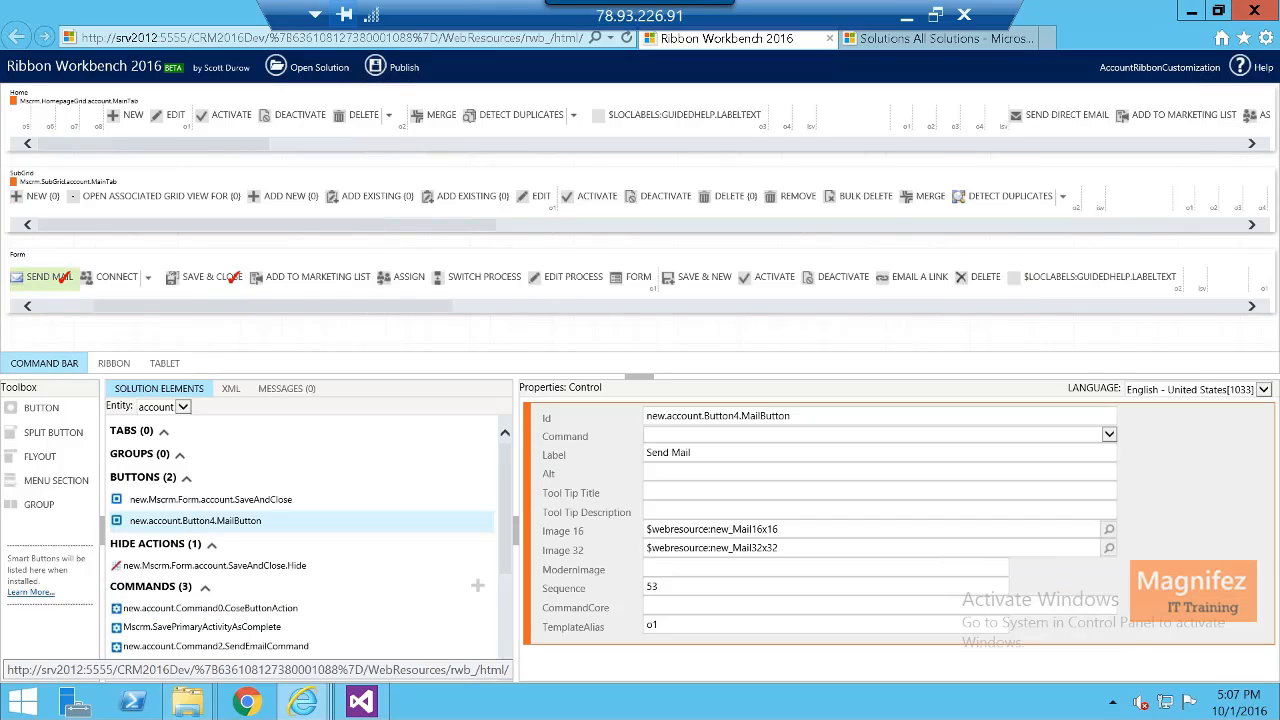
Link the Send Mail button to SendEmailCommand and publish the ribbon customizations to CRM.
{"action": "left_click", "coordinate": [1108, 434]}
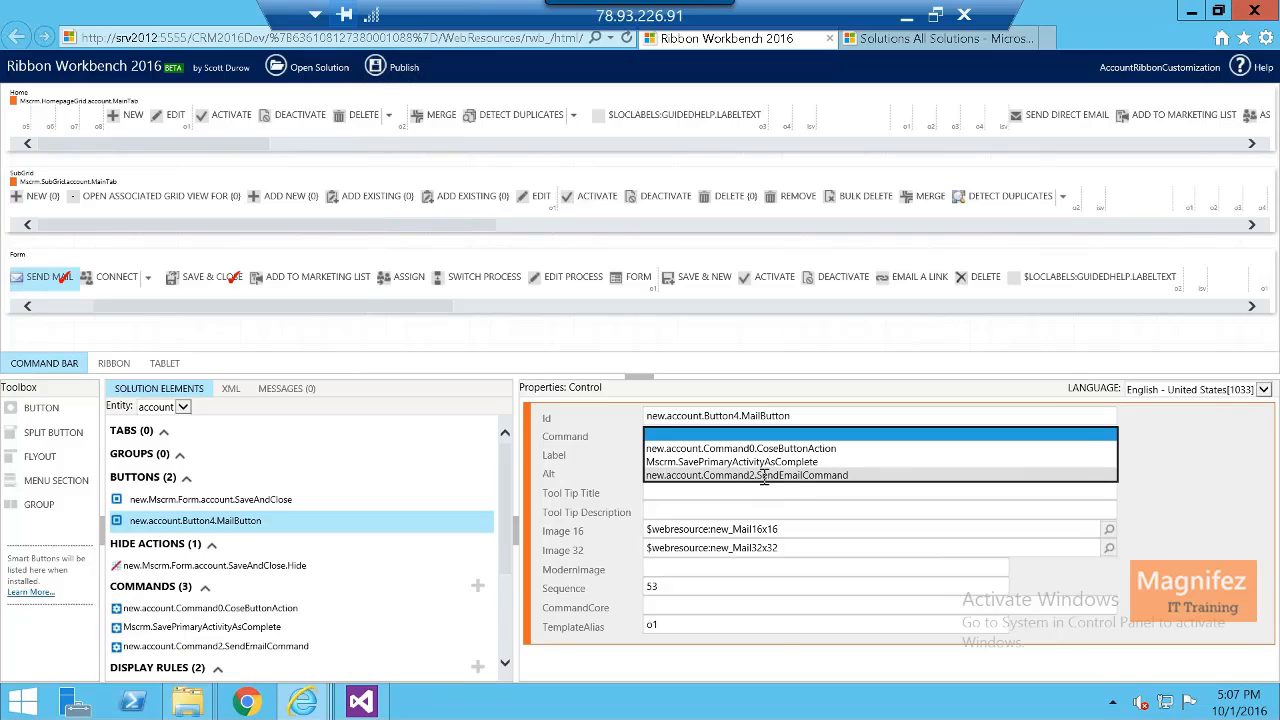
{"action": "mouse_move", "coordinate": [830, 480]}
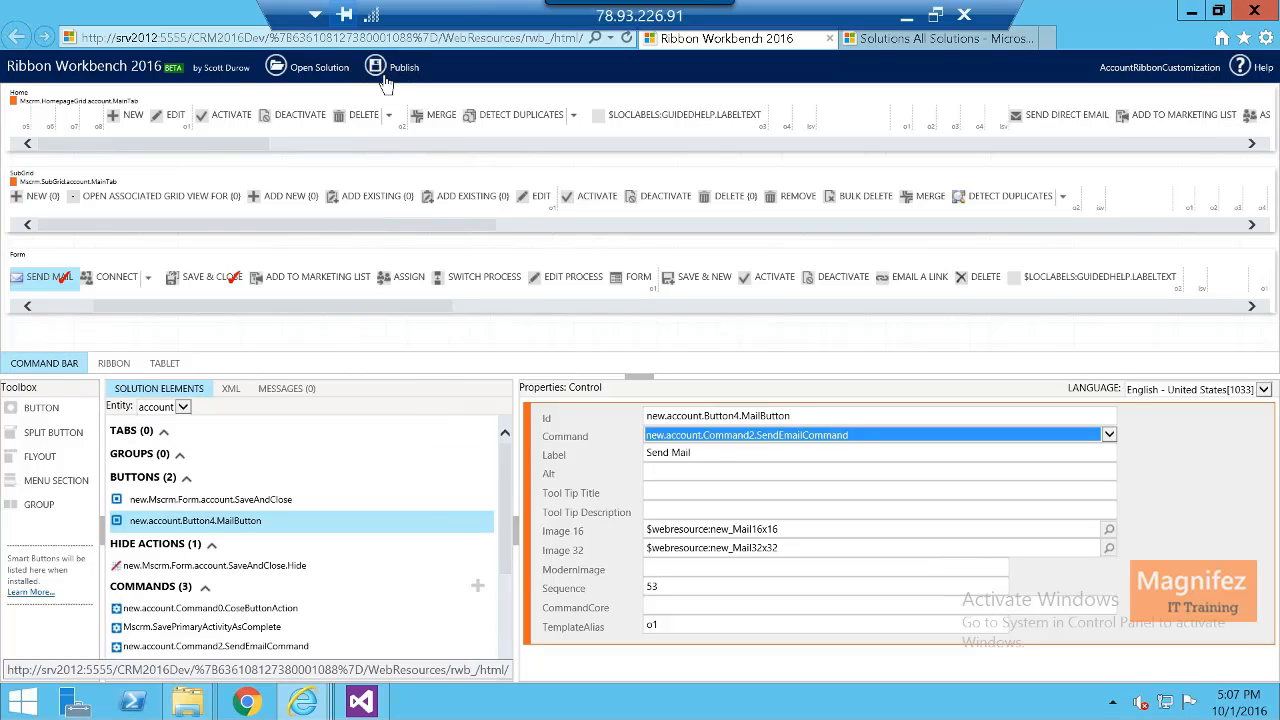
{"action": "left_click", "coordinate": [400, 68]}
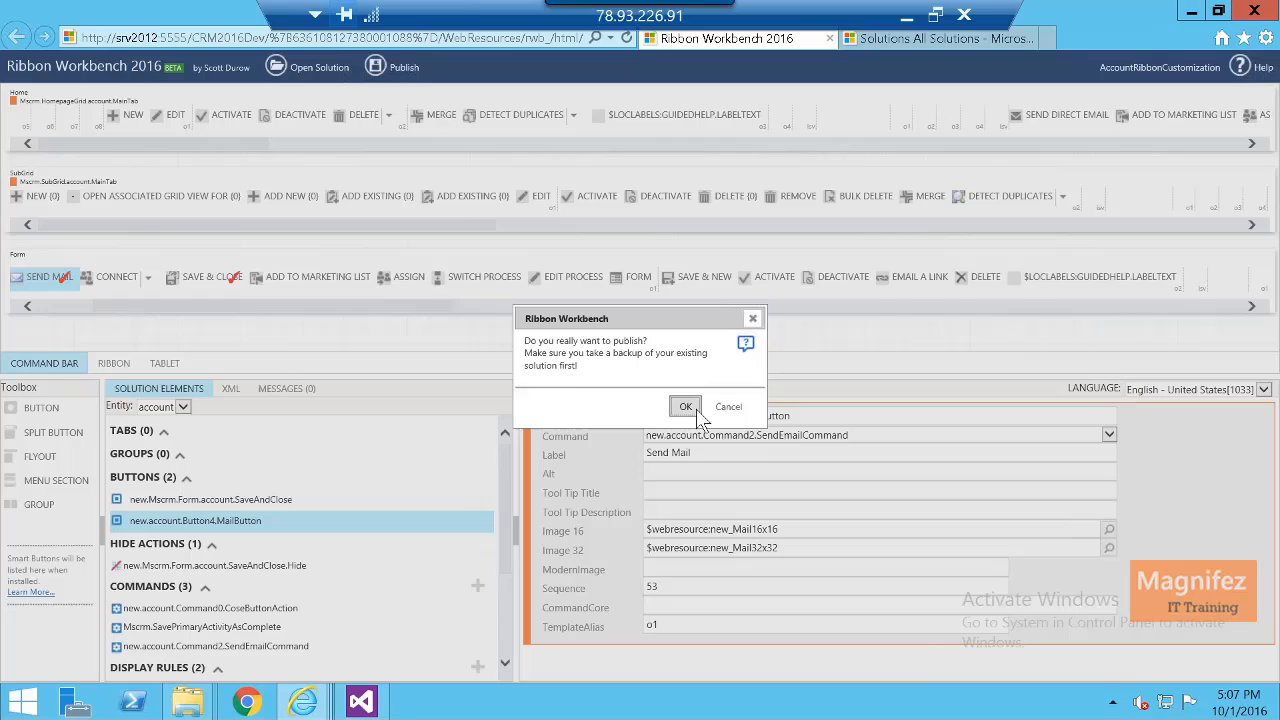
{"action": "left_click", "coordinate": [684, 406]}
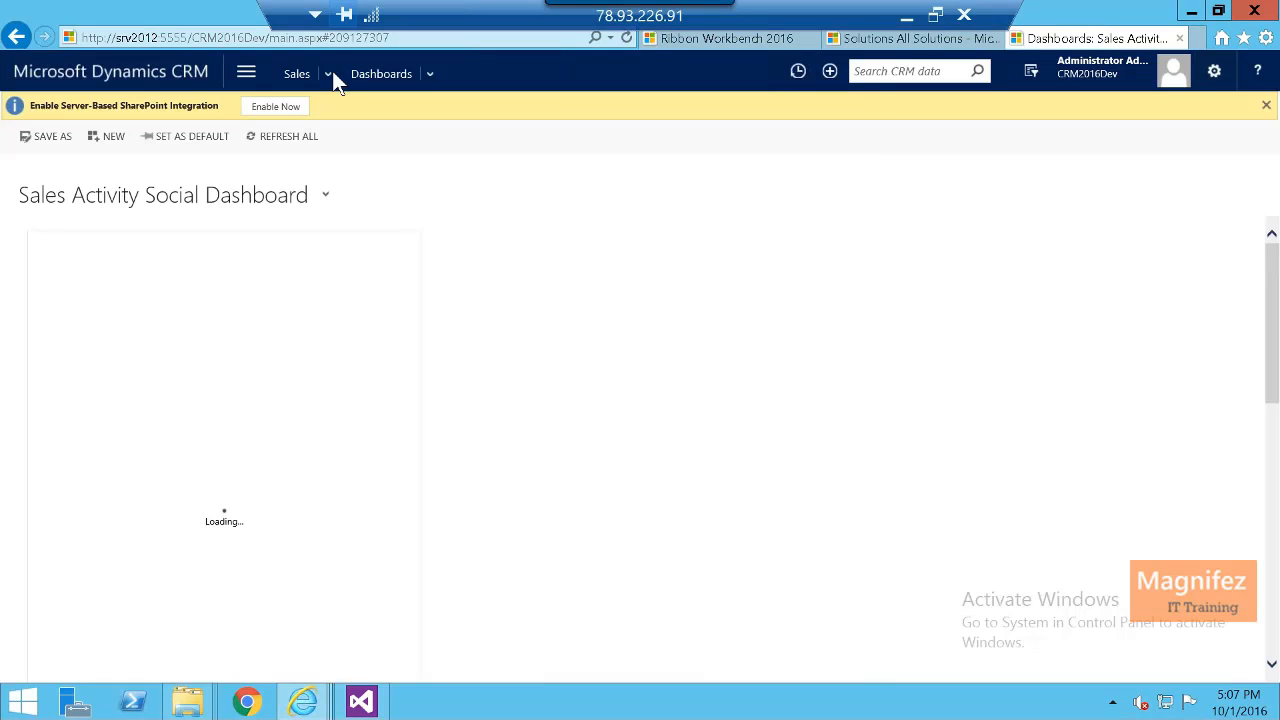
Navigate via Sales to Accounts, reach the ABC Corp record and start editing its Phone field.
{"action": "left_click", "coordinate": [328, 72]}
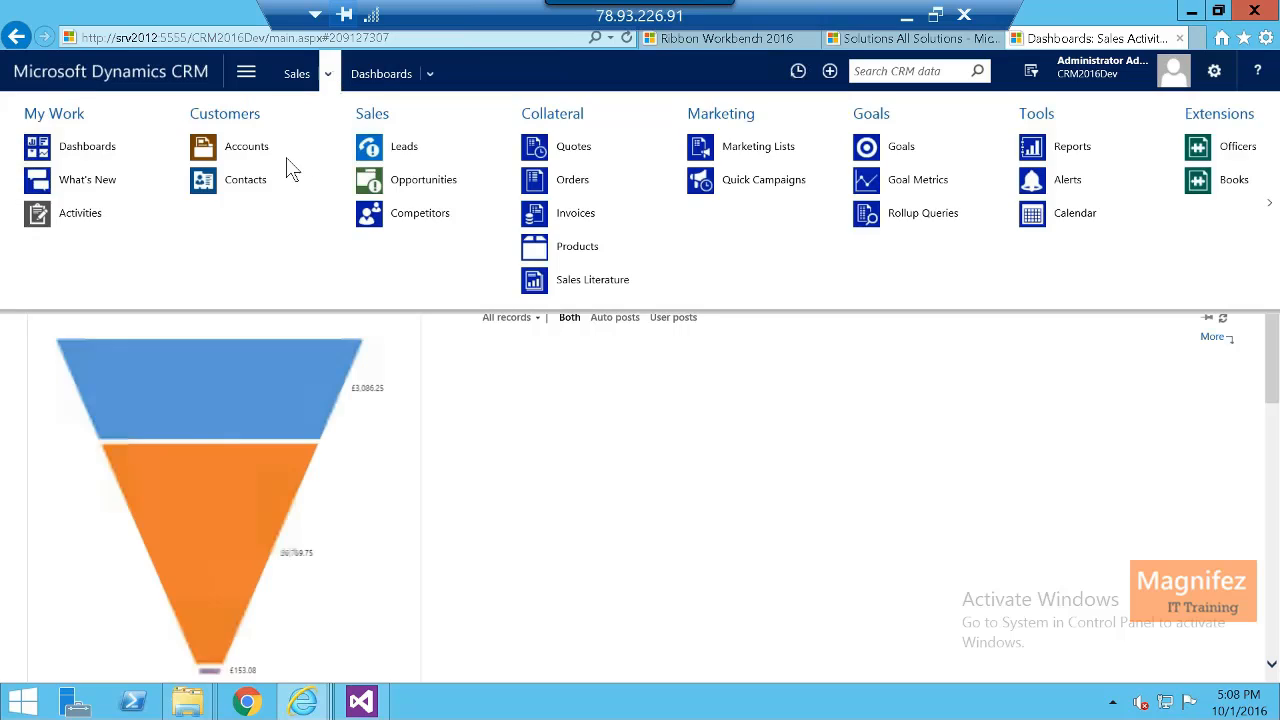
{"action": "left_click", "coordinate": [246, 146]}
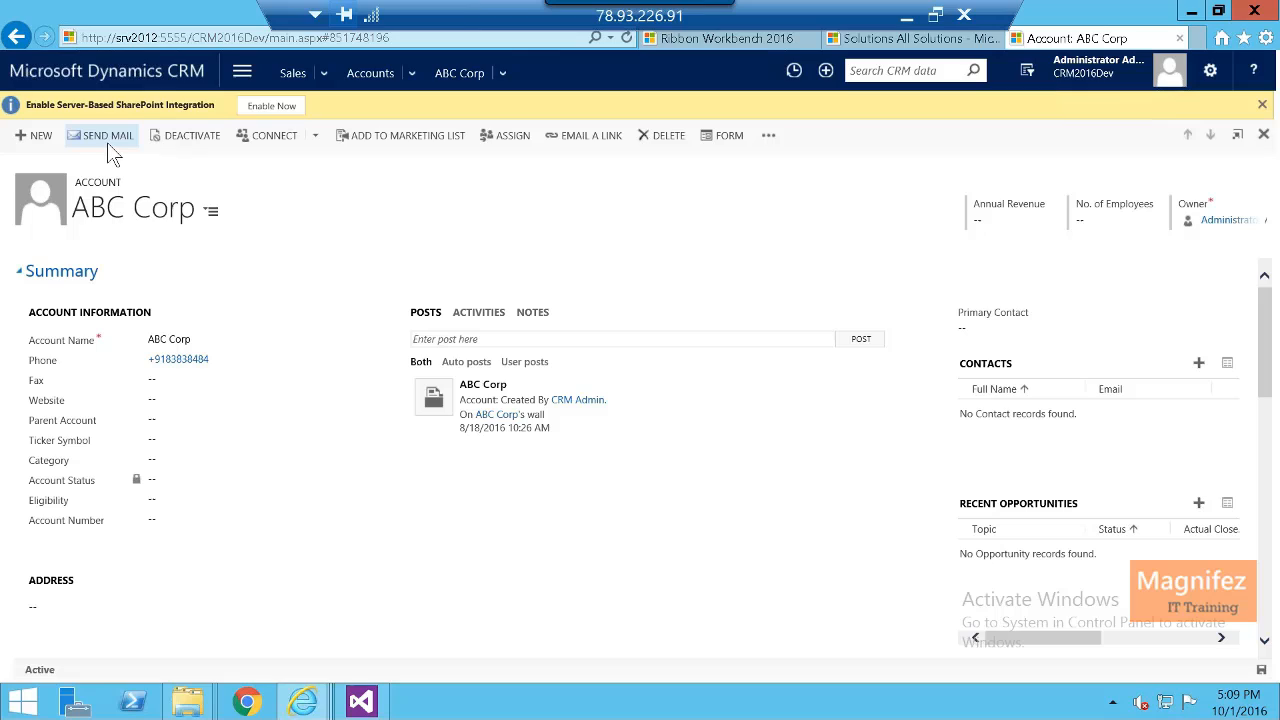
{"action": "mouse_move", "coordinate": [250, 170]}
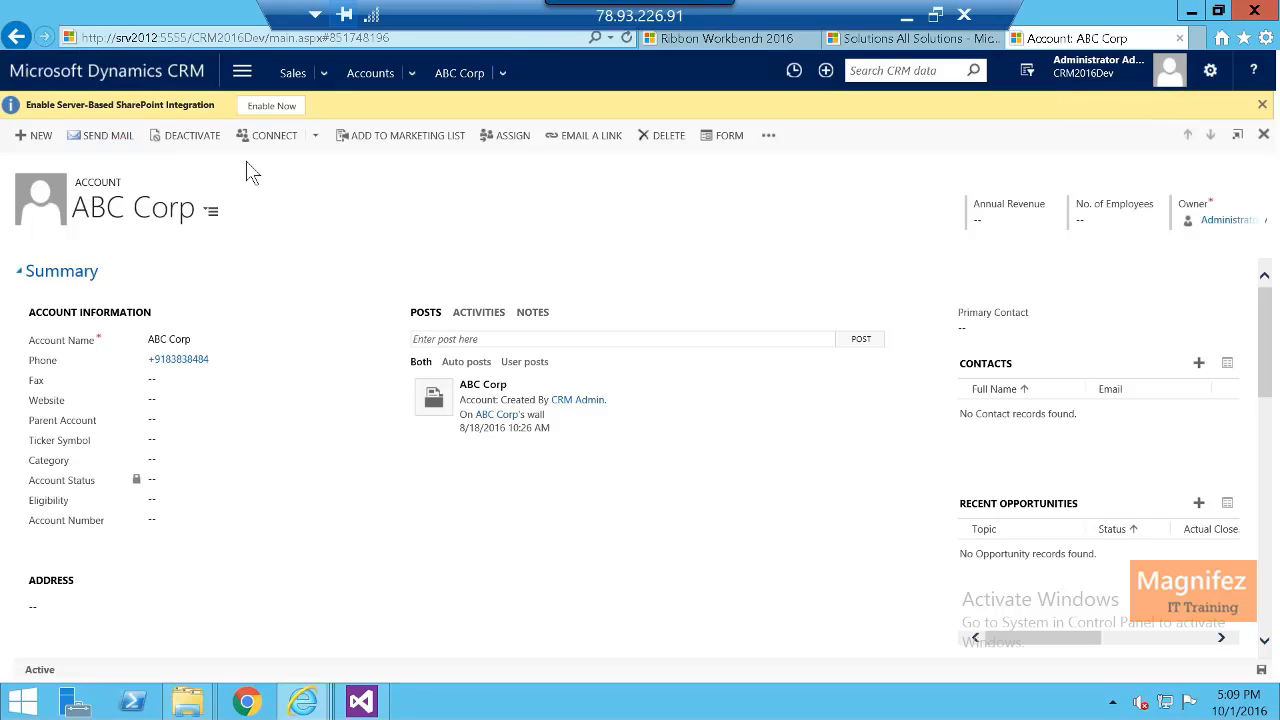
{"action": "mouse_move", "coordinate": [644, 64]}
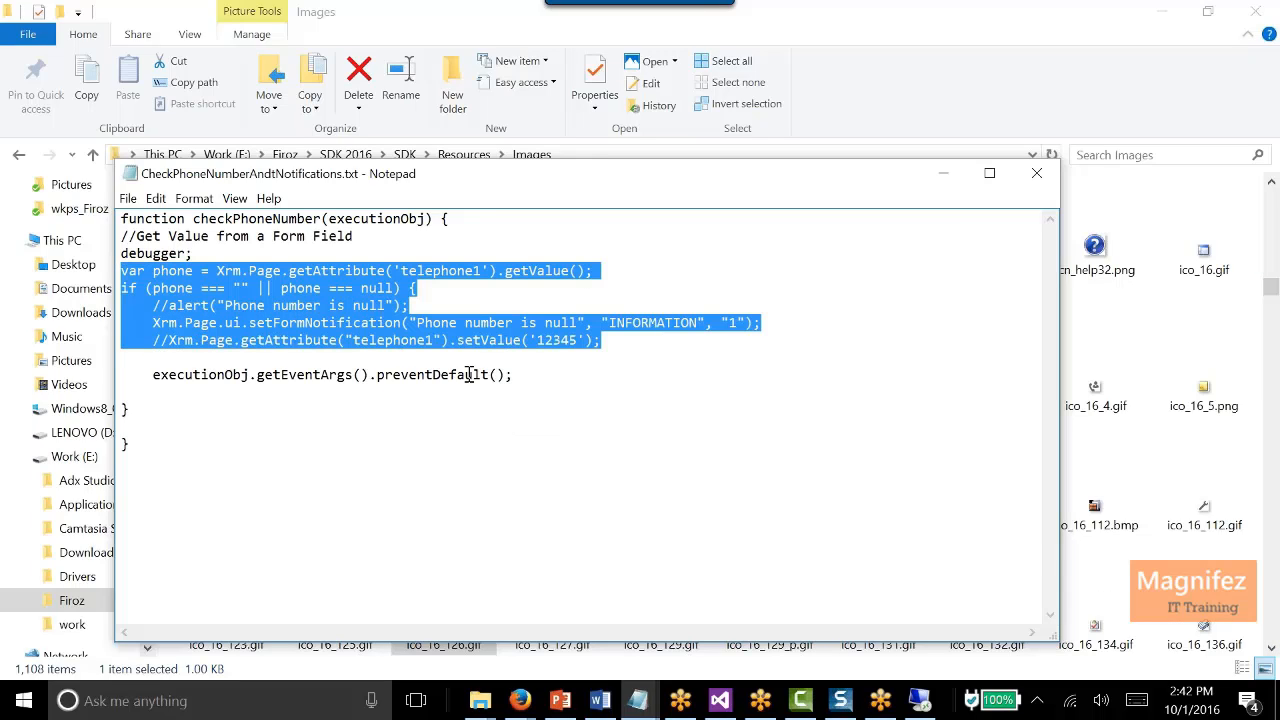
{"action": "left_click", "coordinate": [516, 376]}
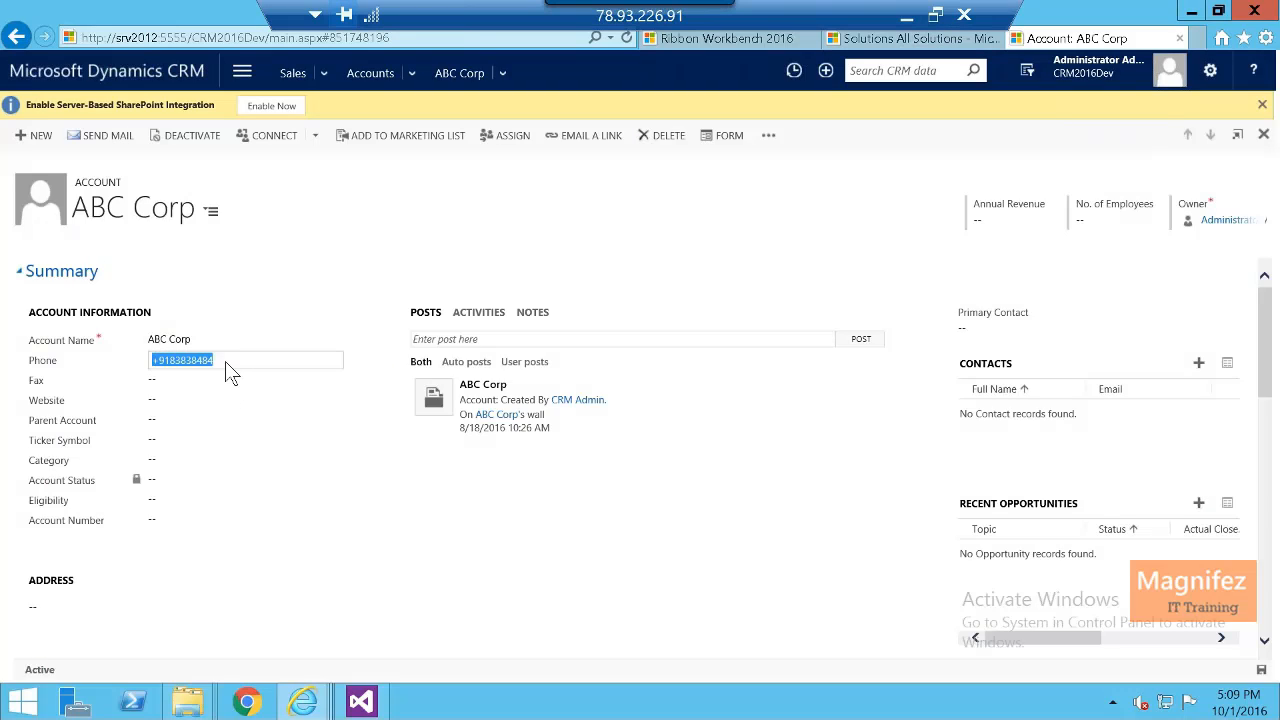
{"action": "key", "text": "Delete"}
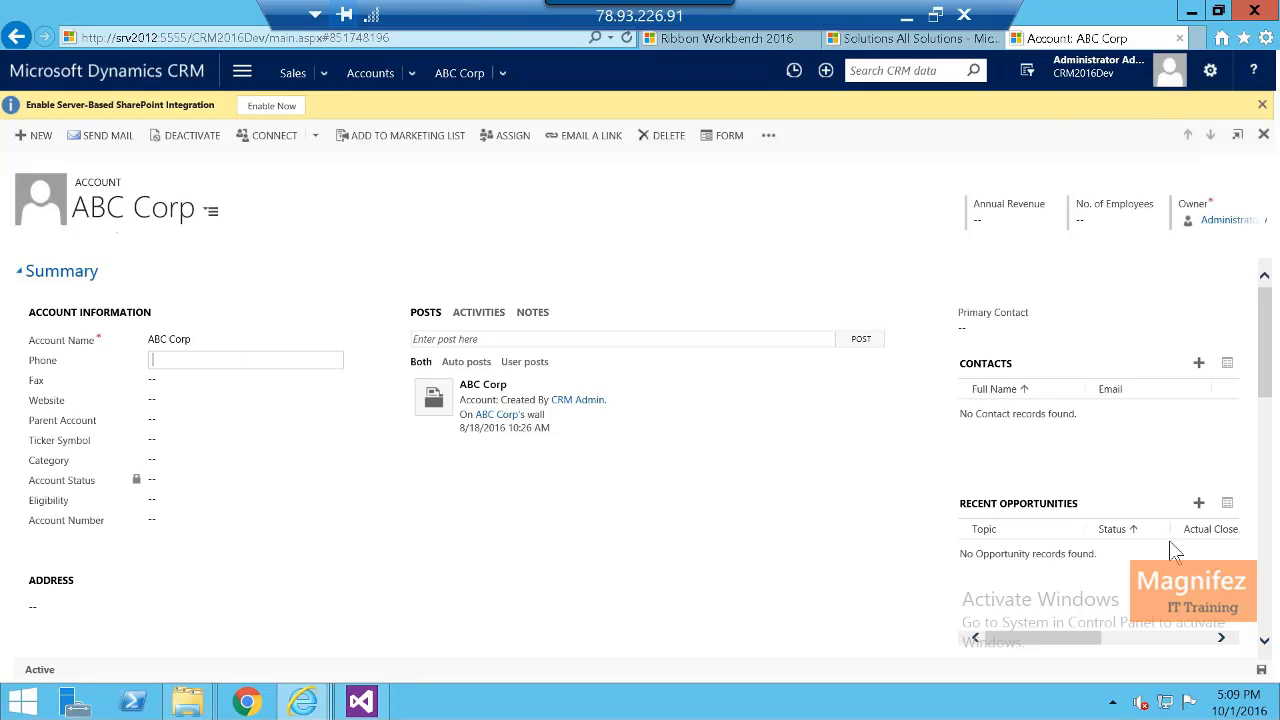
{"action": "mouse_move", "coordinate": [1262, 668]}
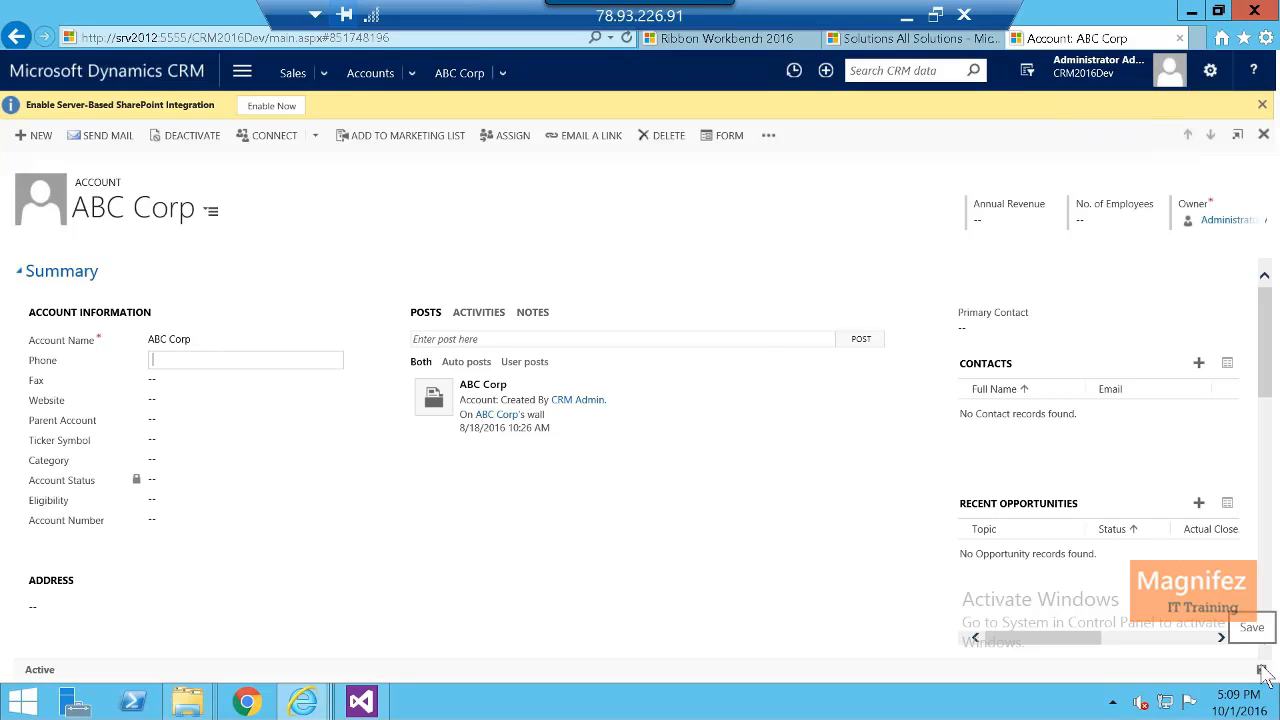
{"action": "left_click", "coordinate": [1252, 628]}
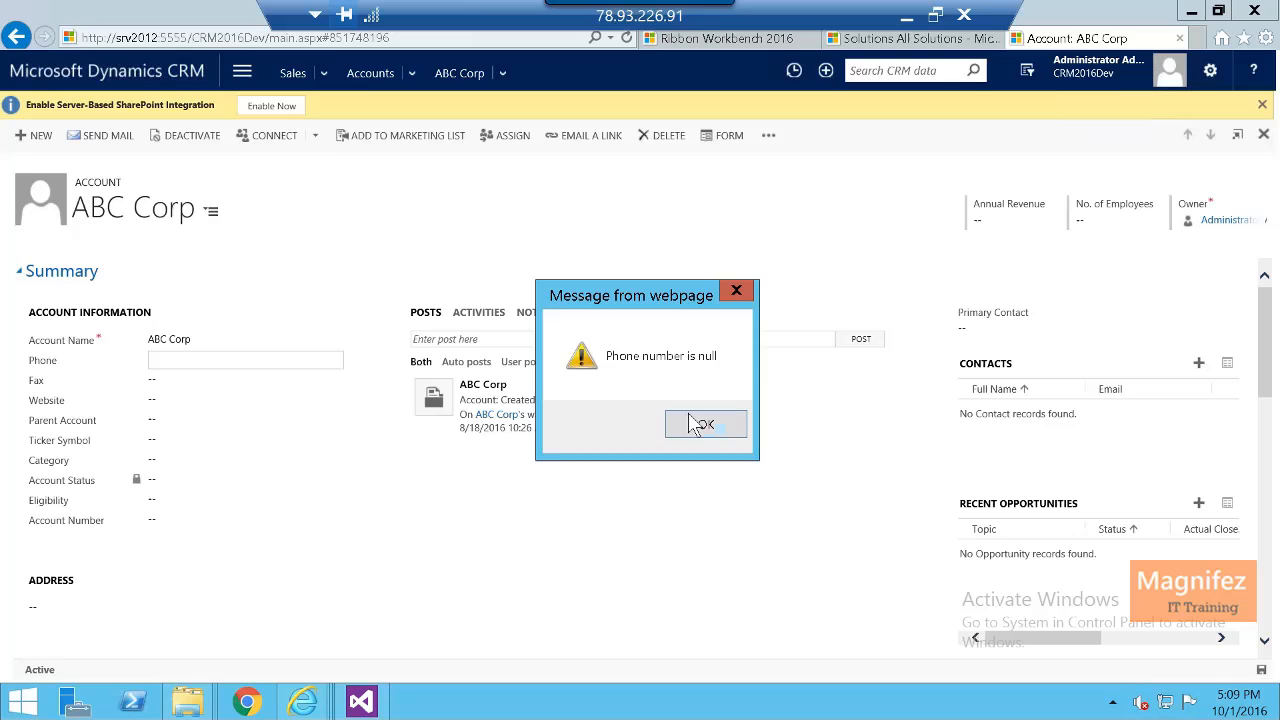
{"action": "left_click", "coordinate": [706, 424]}
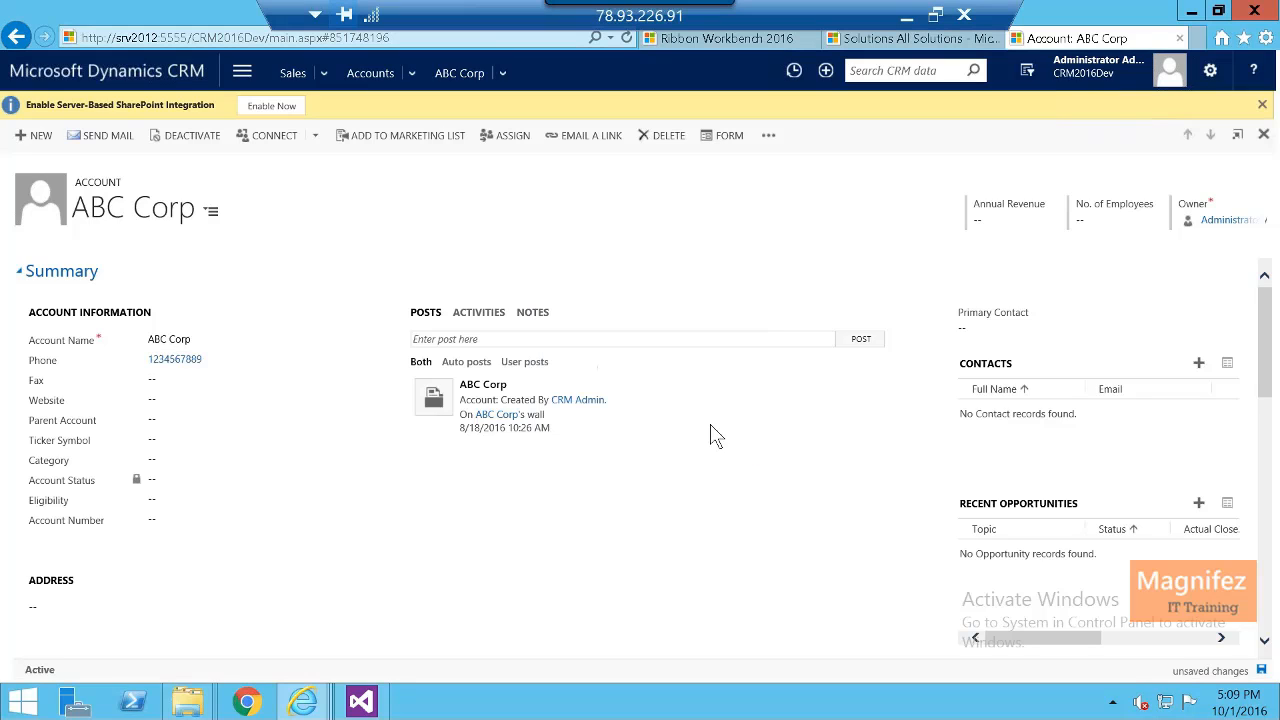
Run Send Mail to confirm the 'Phone number is null' warning, then return to Ribbon Workbench.
{"action": "left_click", "coordinate": [244, 380]}
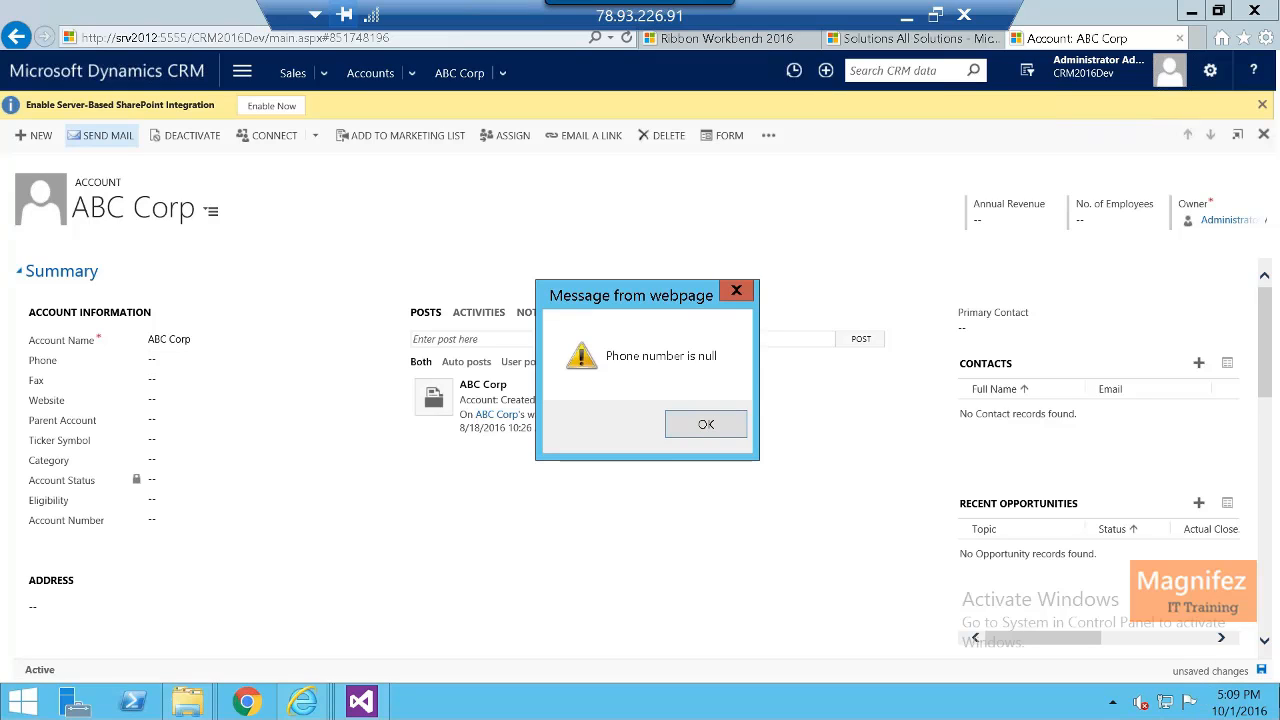
{"action": "left_click", "coordinate": [704, 424]}
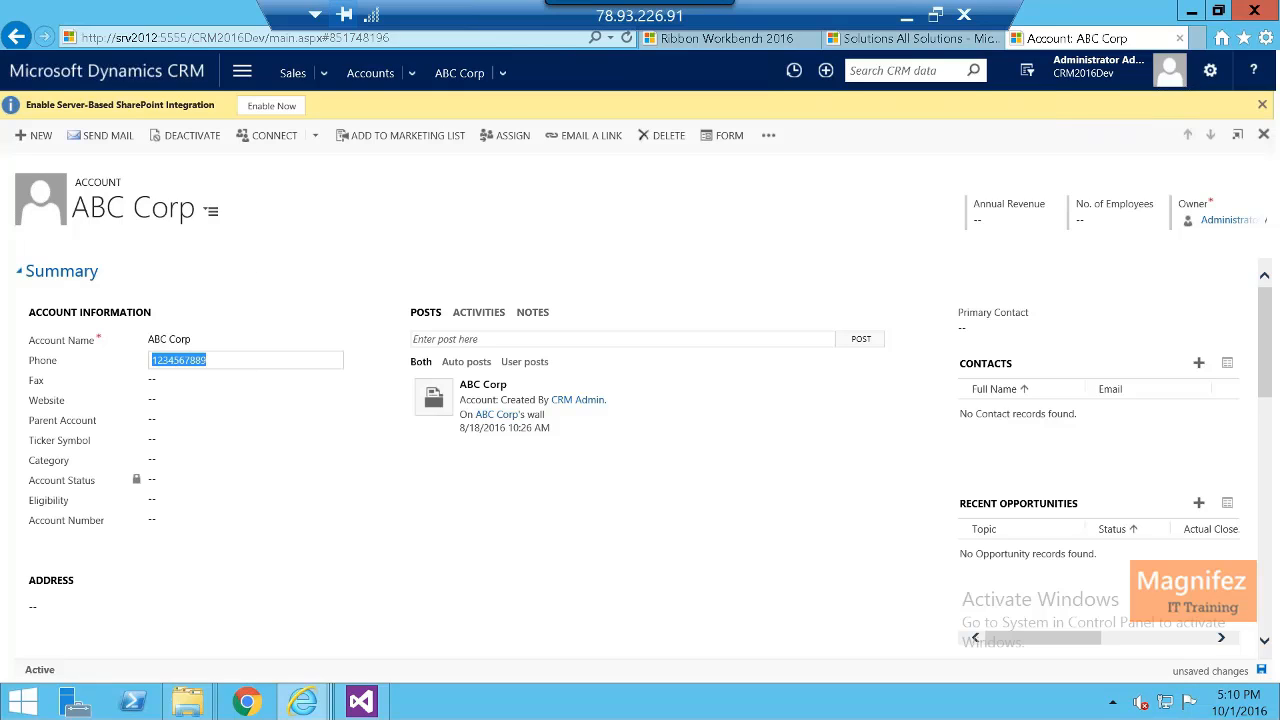
{"action": "mouse_move", "coordinate": [100, 136]}
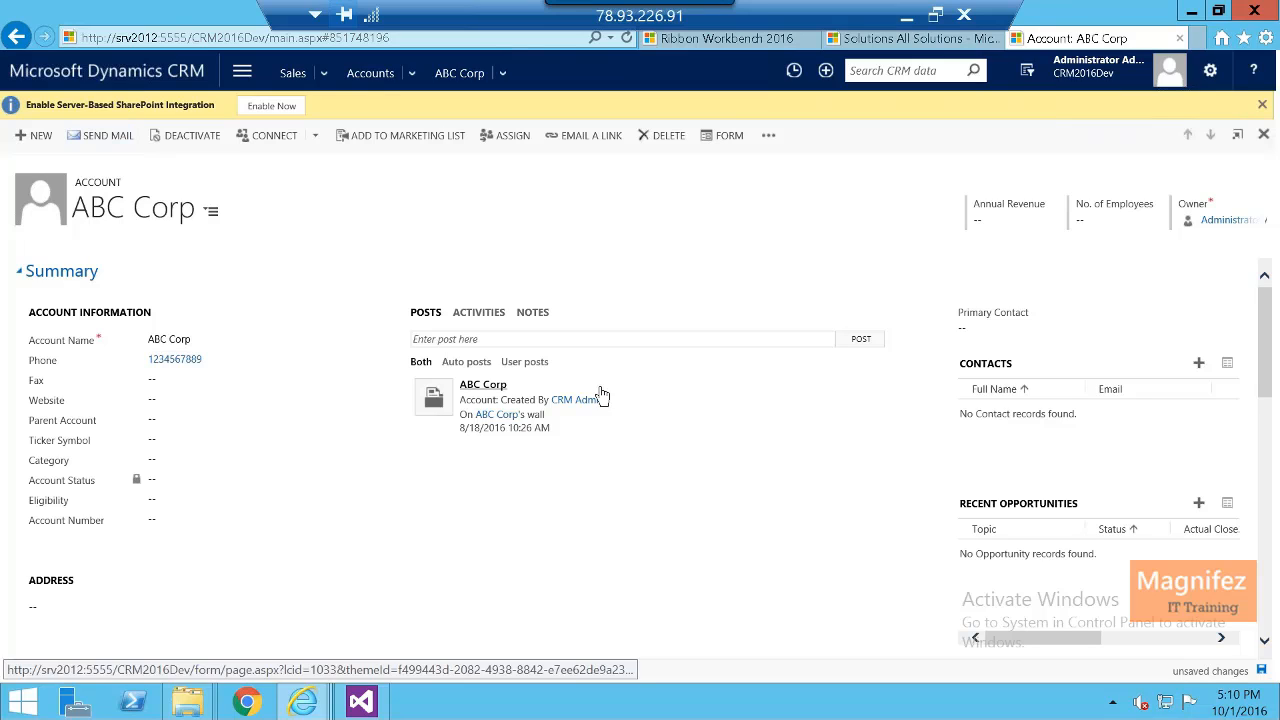
{"action": "left_click", "coordinate": [180, 360]}
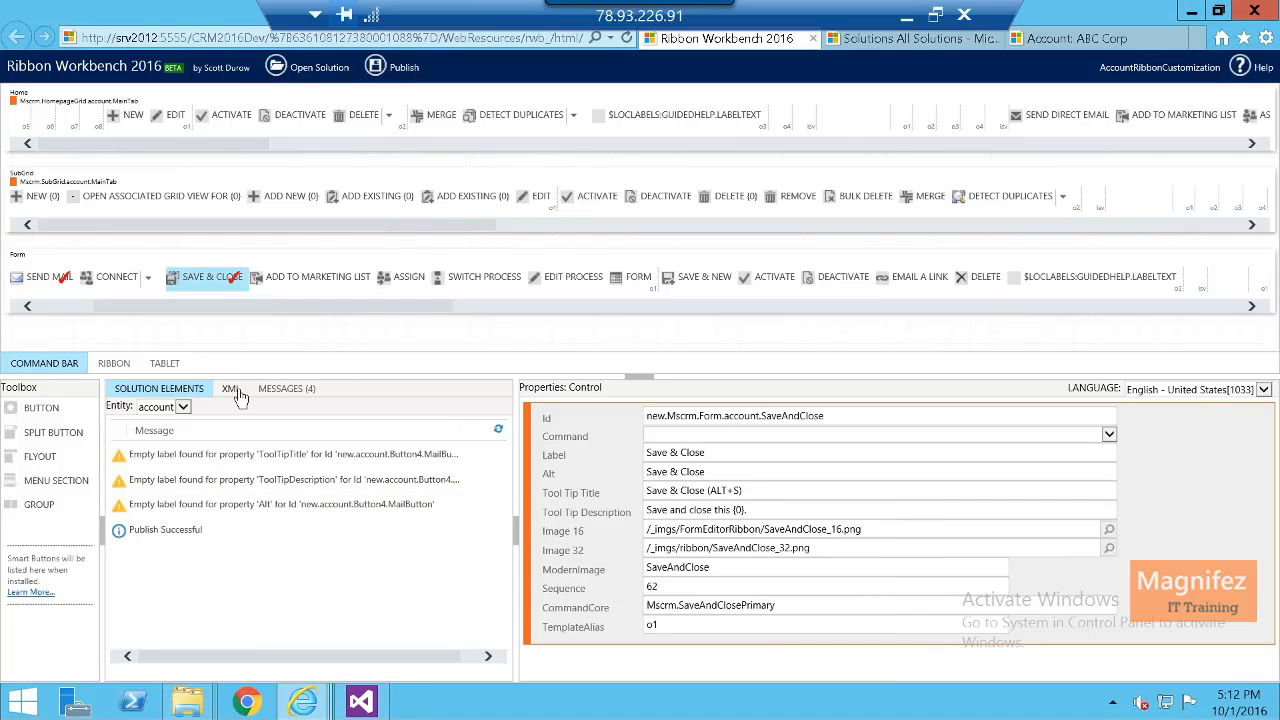
Review the ribbon XML markup, then show the SendEmailCommand definition with its checkPhoneNumber JavaScript action.
{"action": "left_click", "coordinate": [230, 388]}
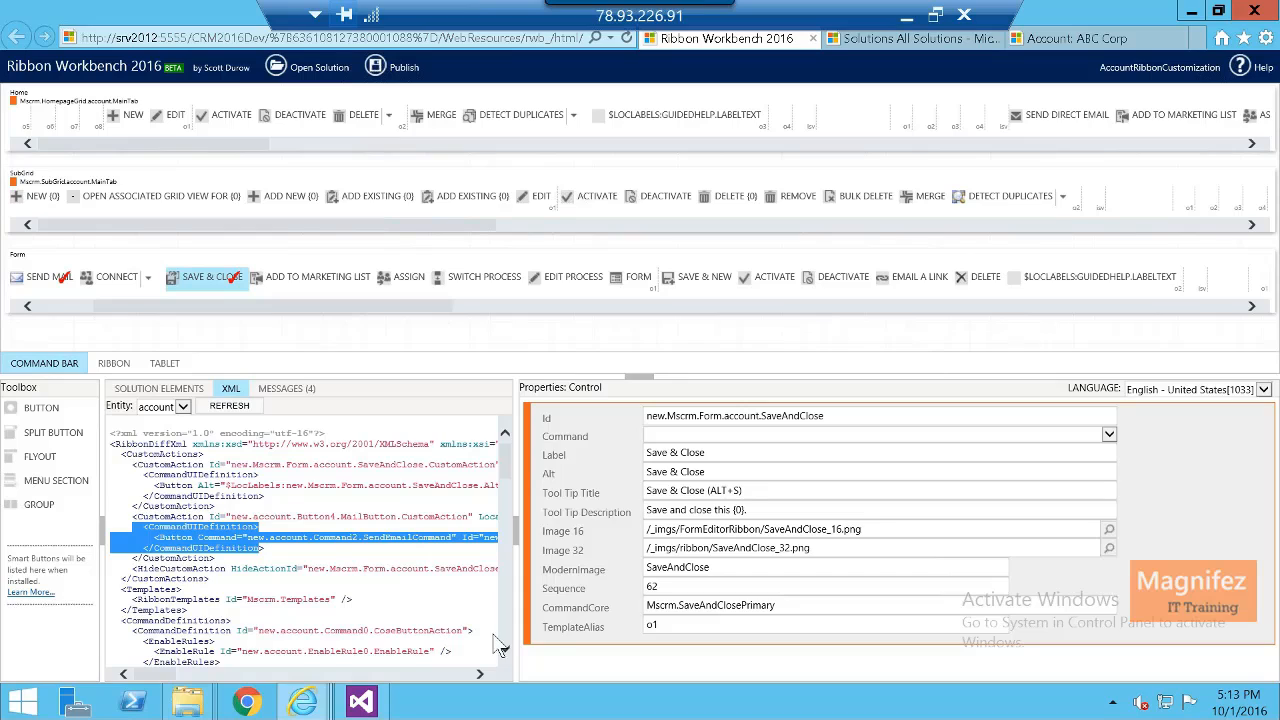
{"action": "scroll", "scroll_direction": "down", "scroll_amount": 3}
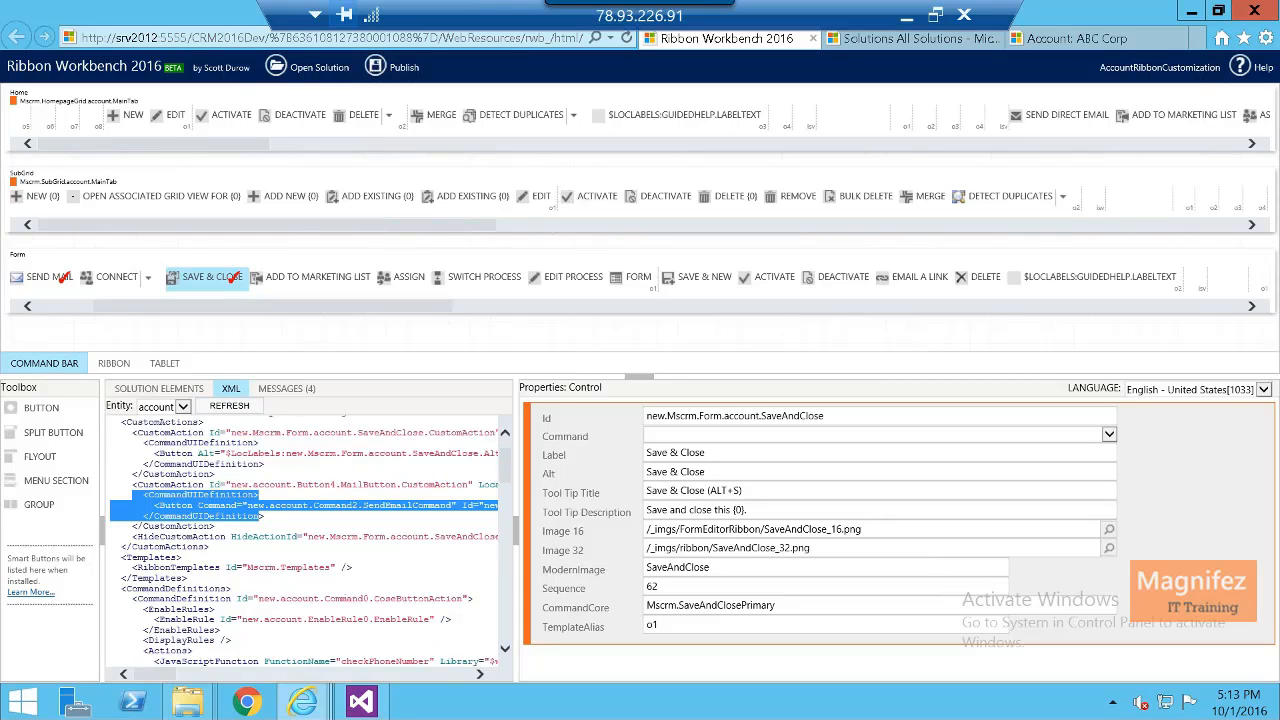
{"action": "mouse_move", "coordinate": [460, 624]}
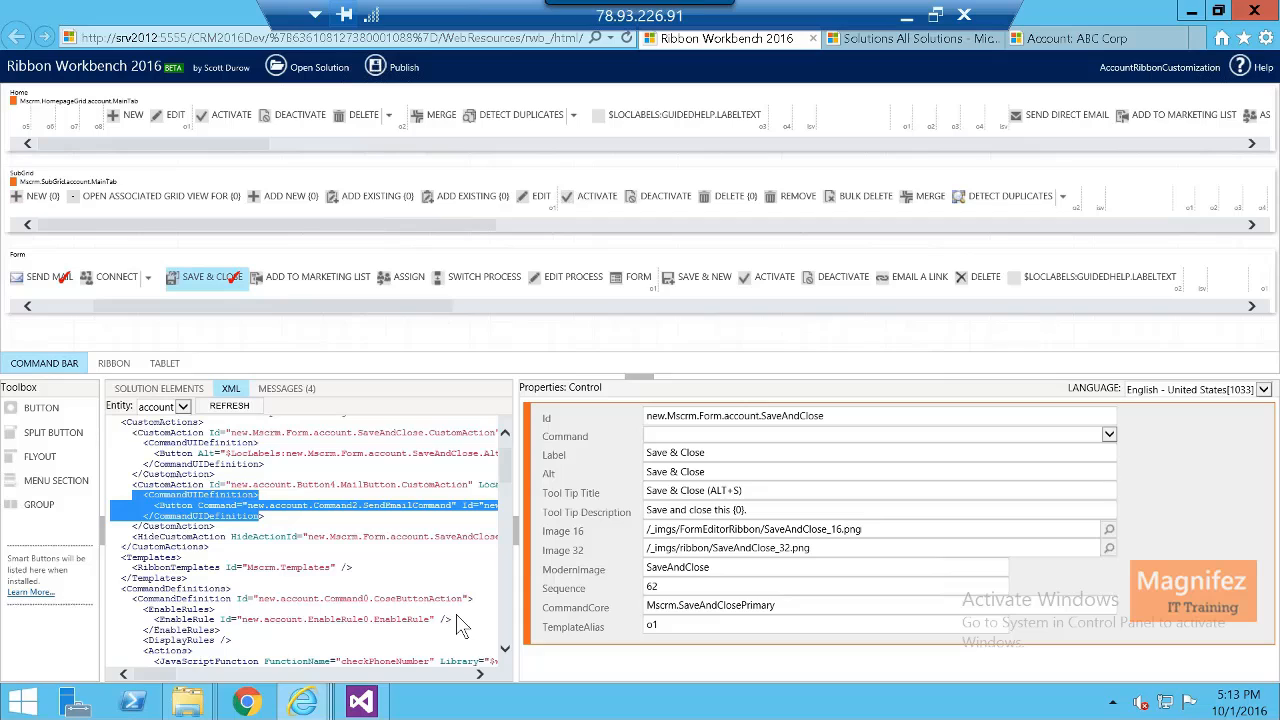
{"action": "left_click", "coordinate": [158, 388]}
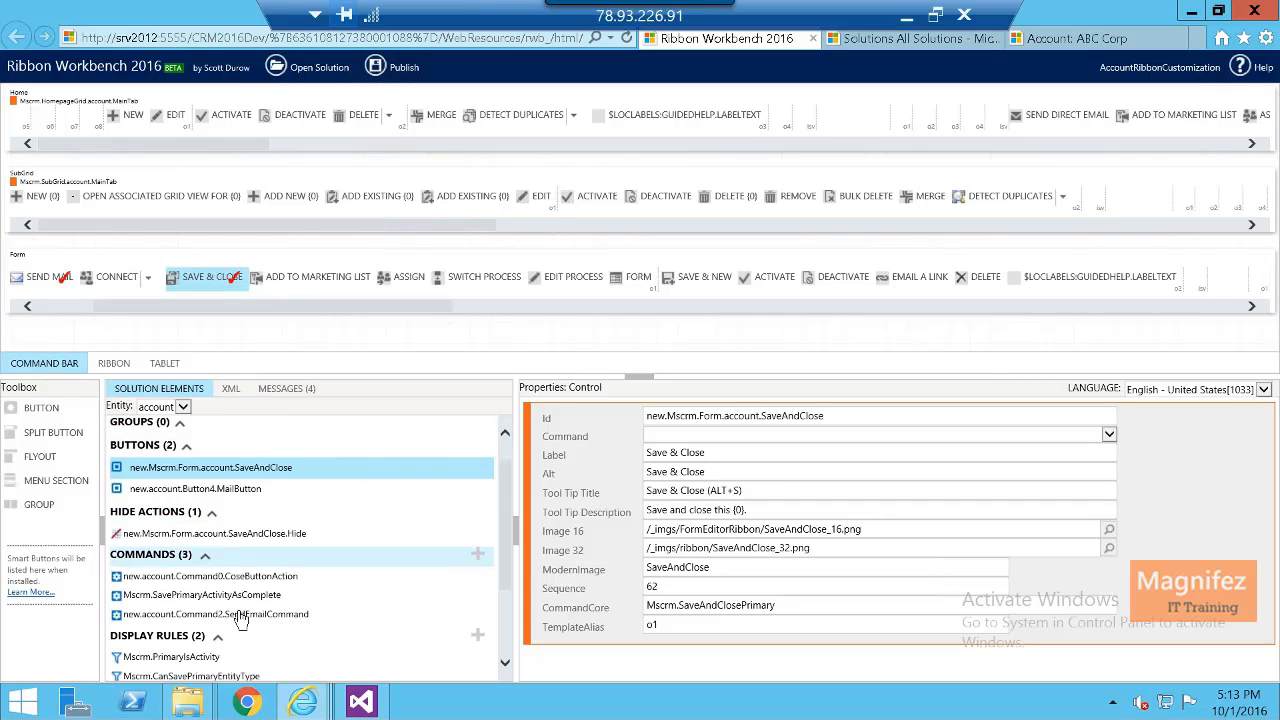
{"action": "left_click", "coordinate": [216, 614]}
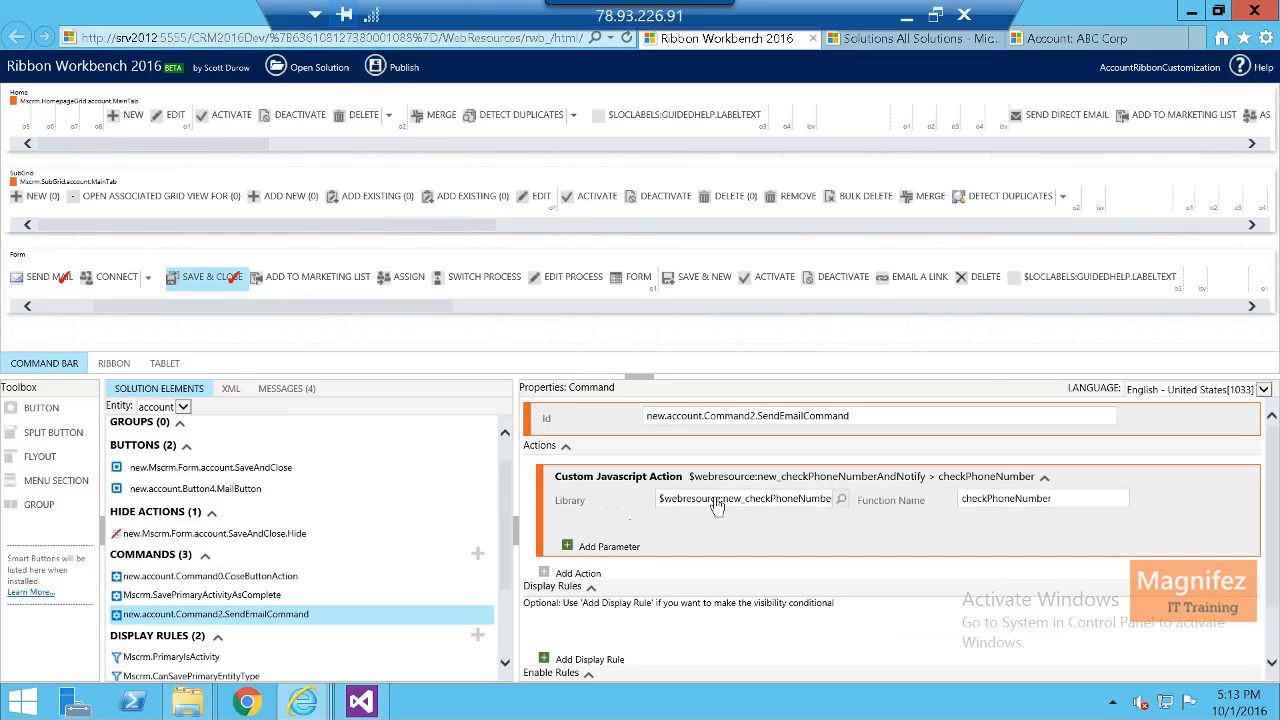